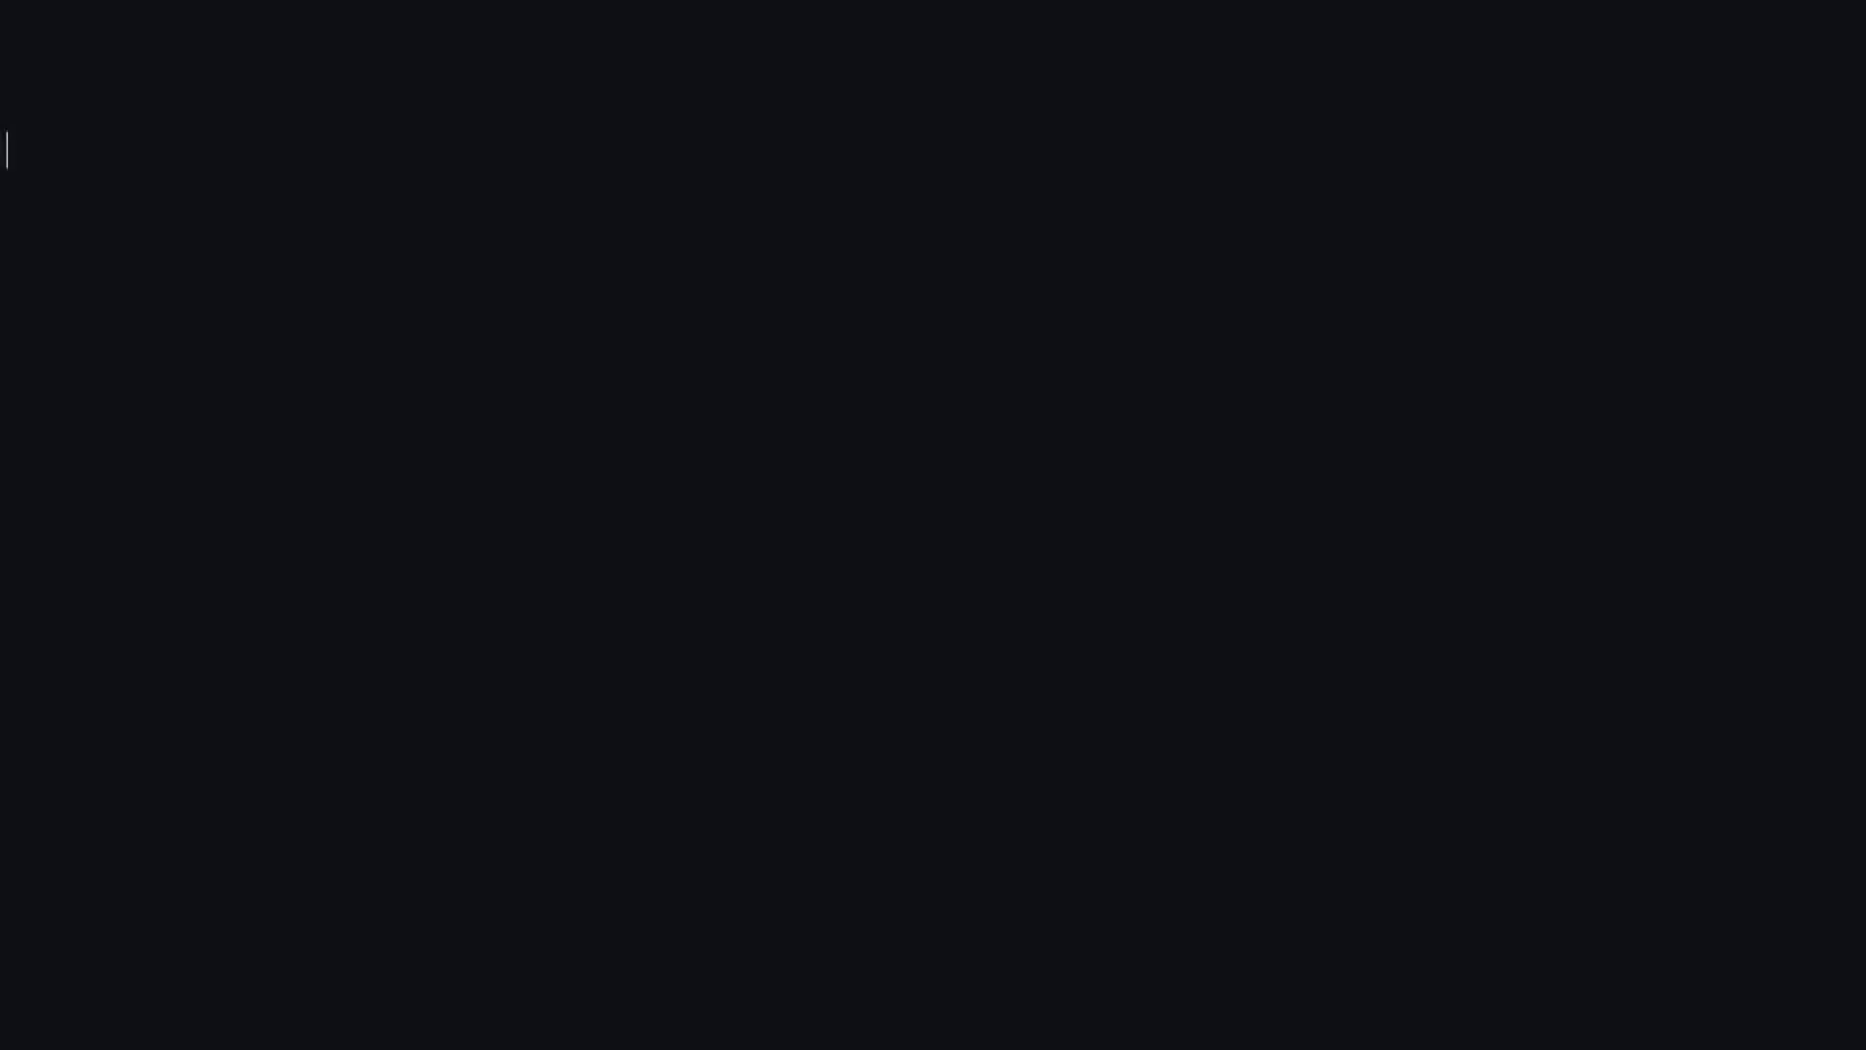
# Type `function hello() {` with `echo 'hello';` indented inside the braces.
pyautogui.write('function hello() {')
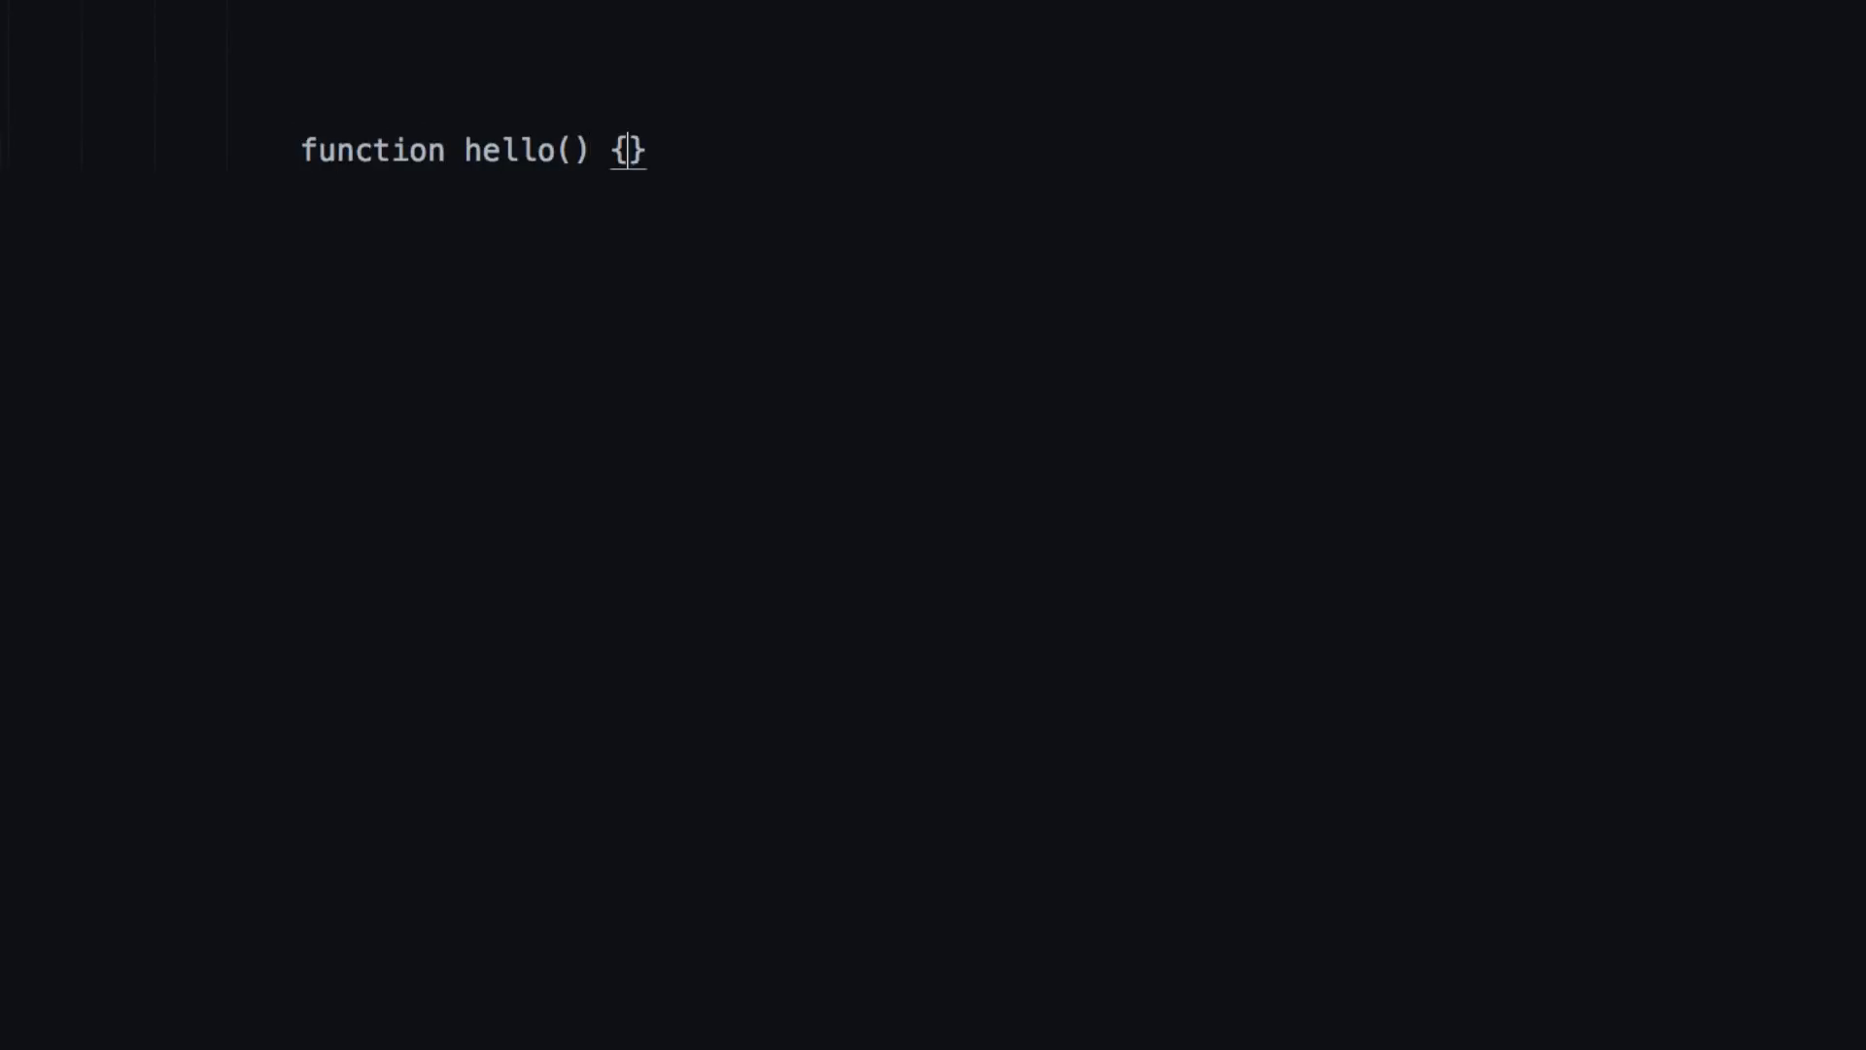
pyautogui.write('echo')
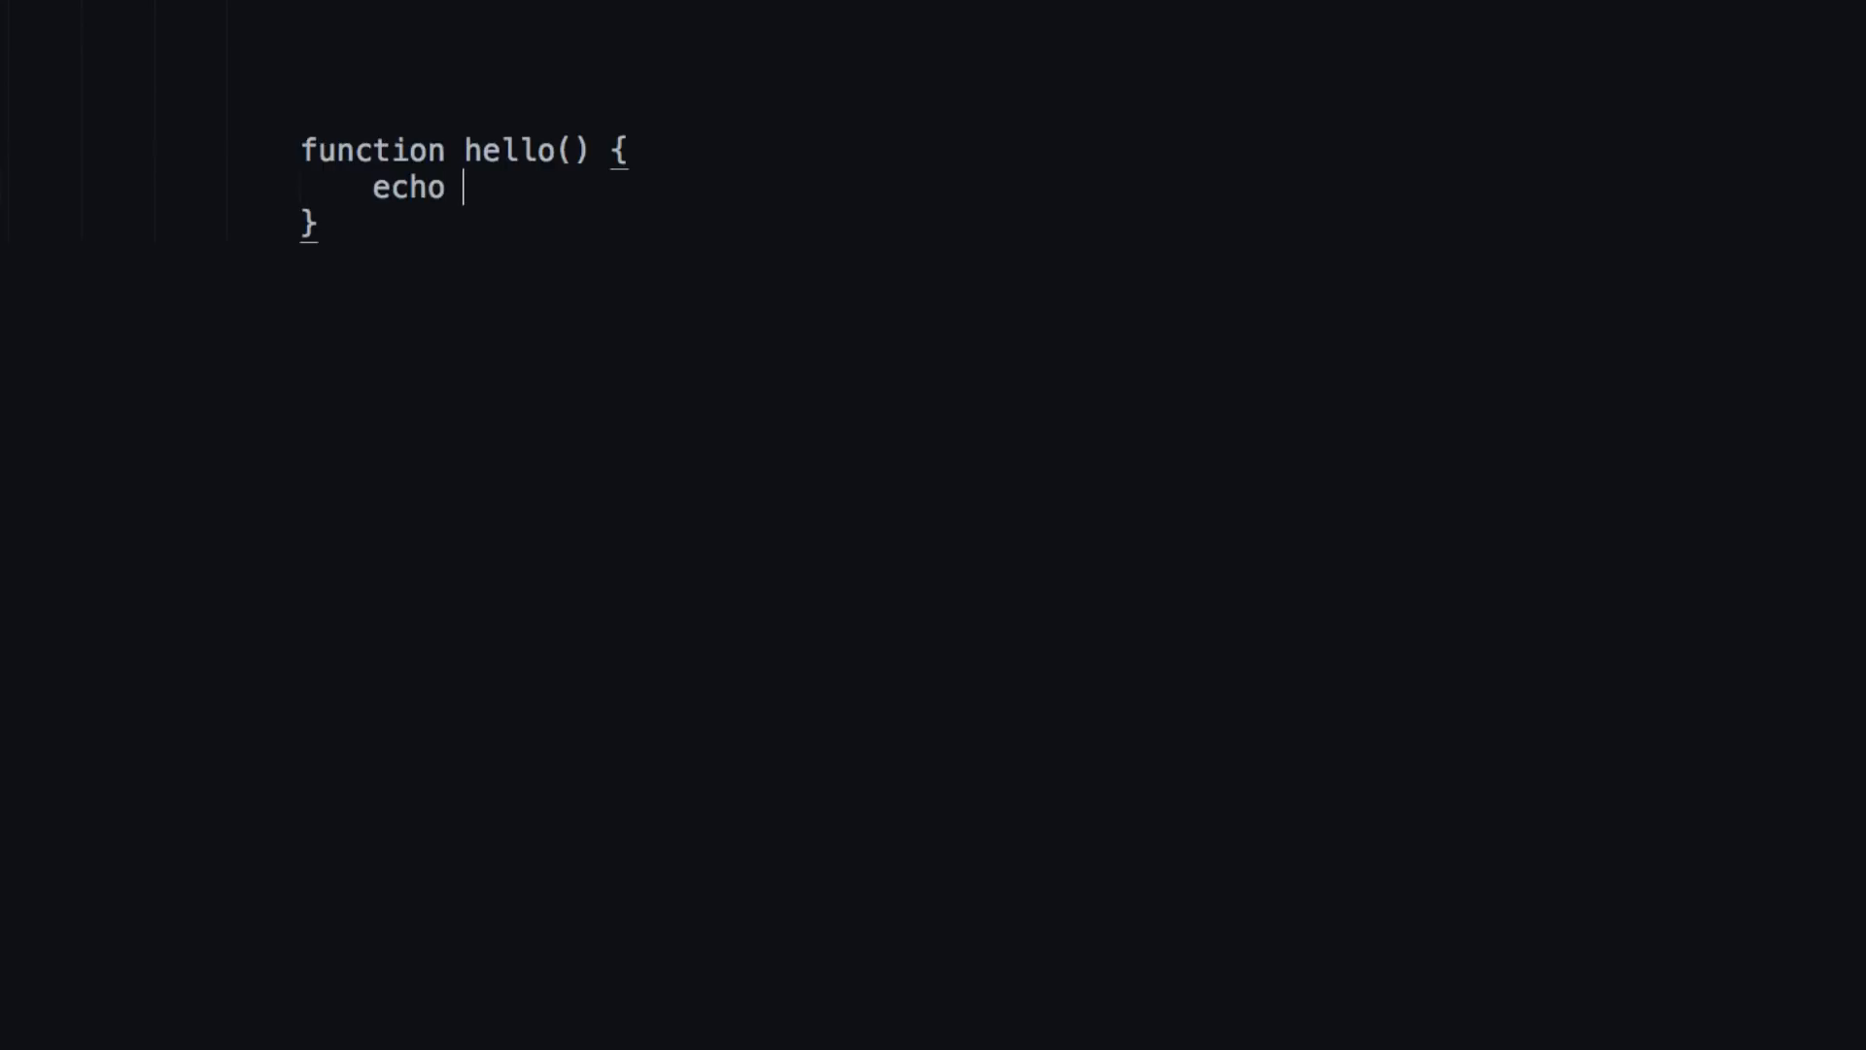
pyautogui.write("'hell'")
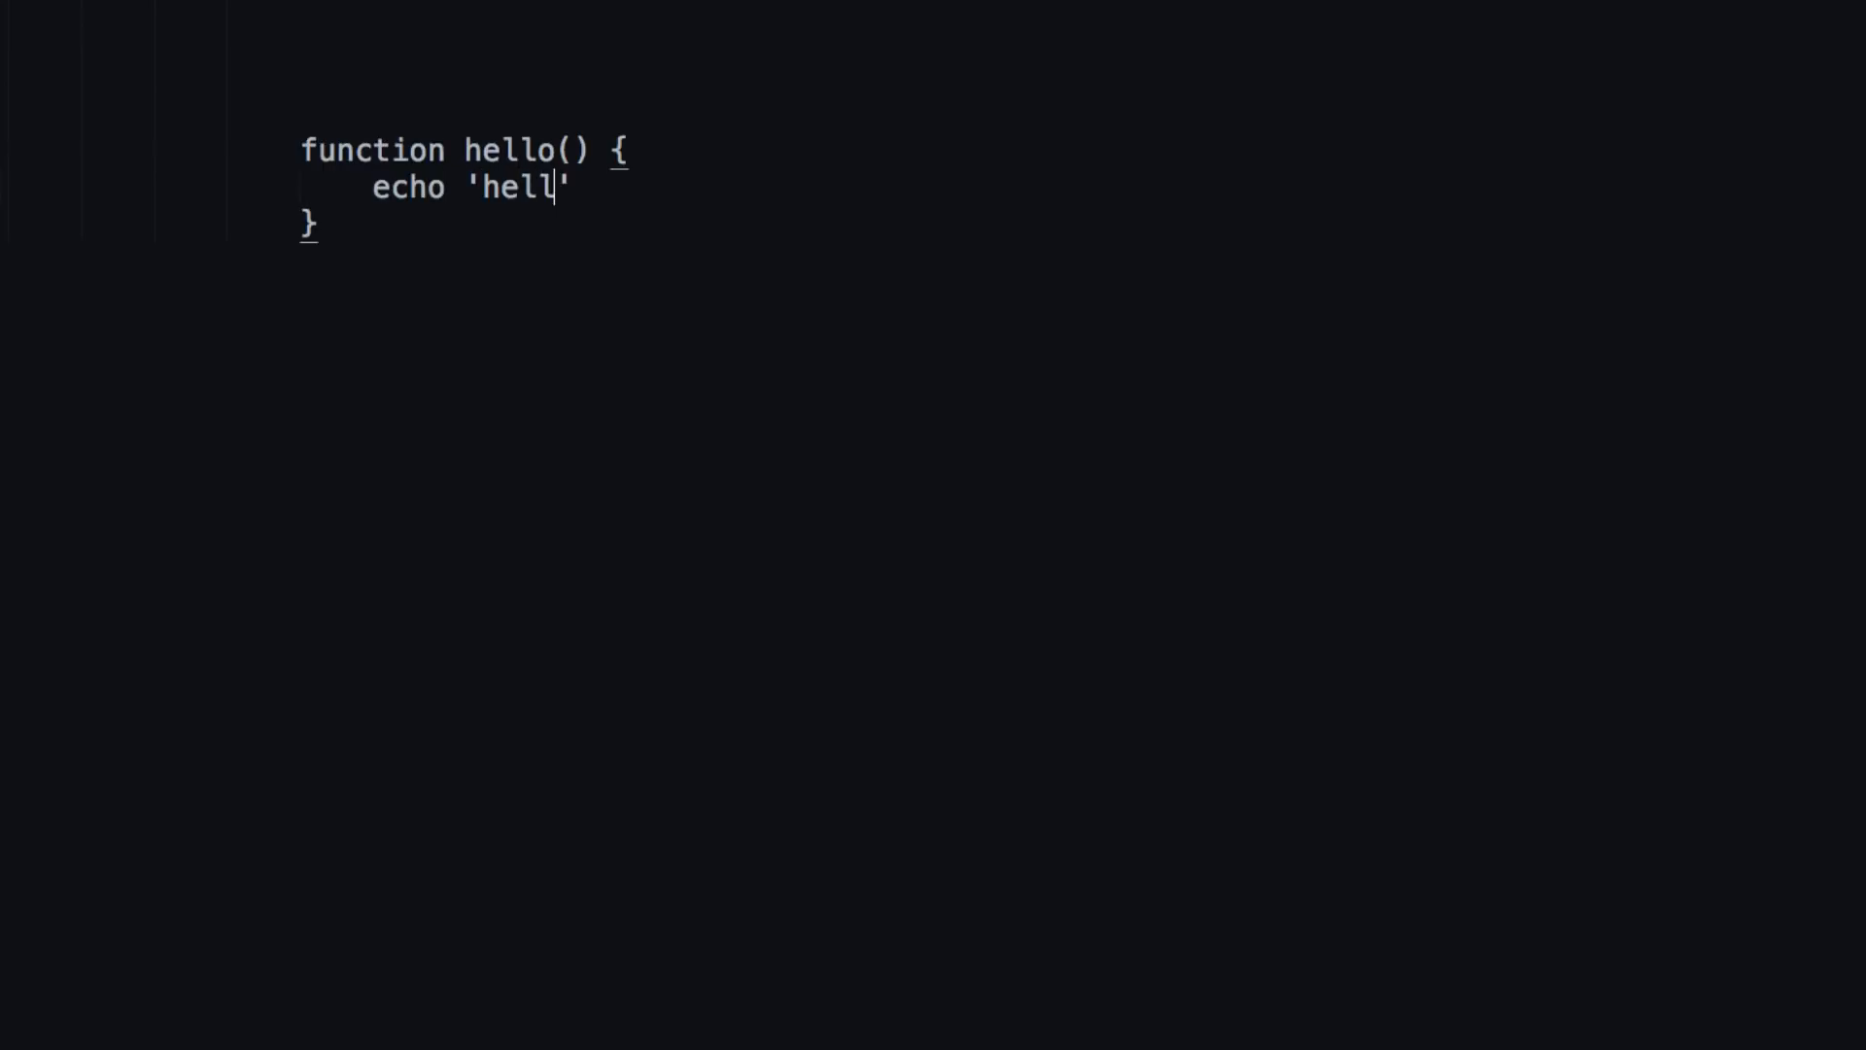
pyautogui.write("o';")
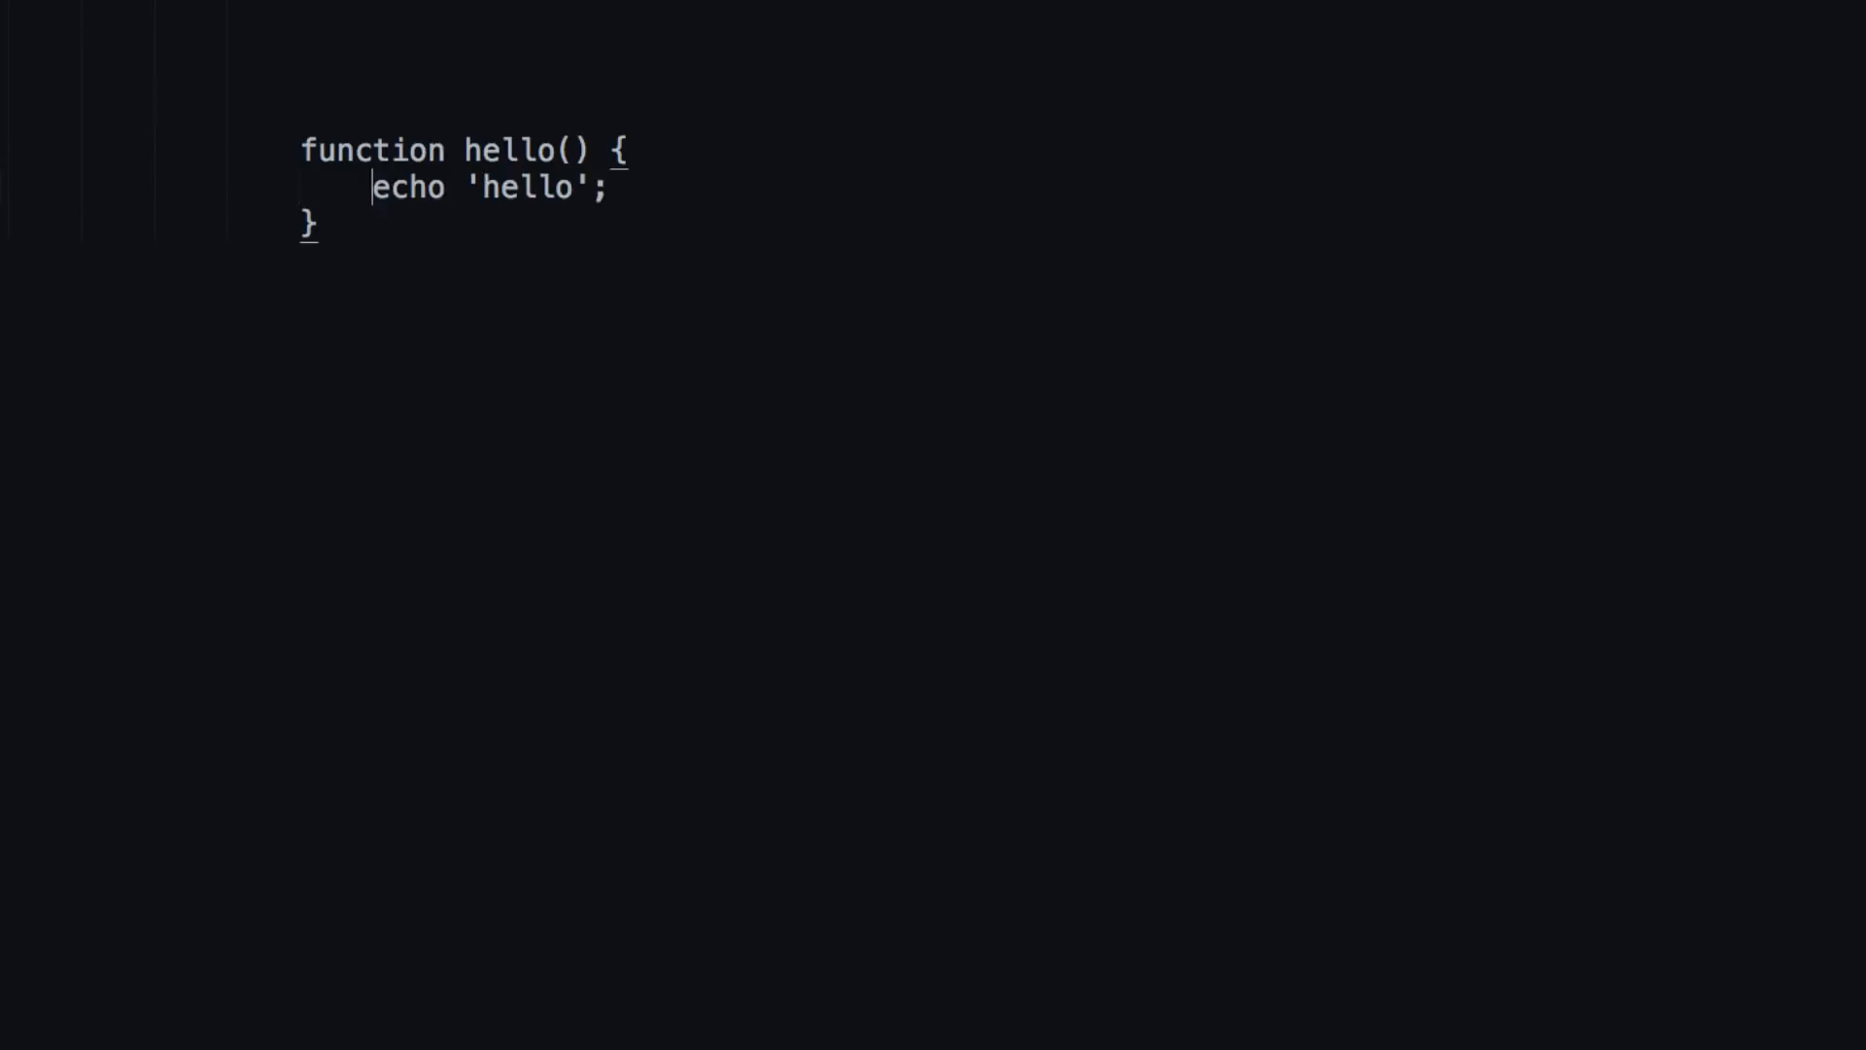
pyautogui.moveTo(538, 251)
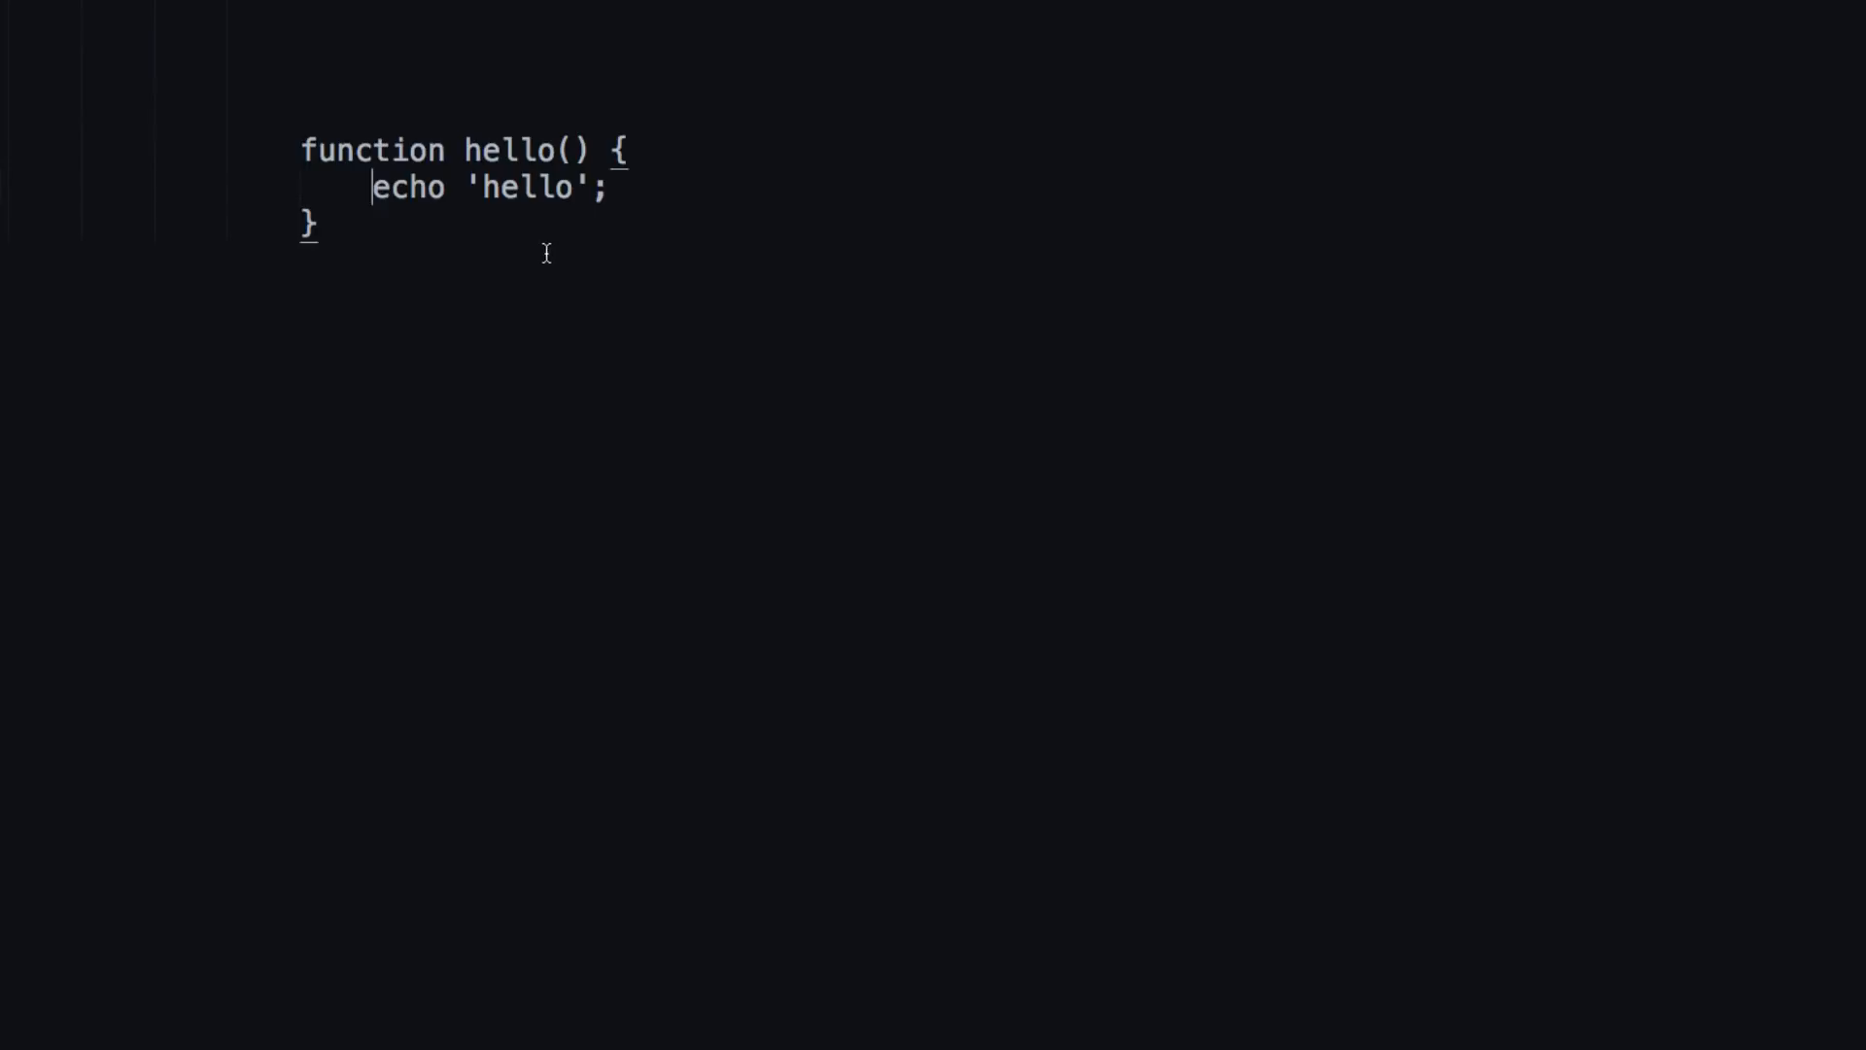
# Below the first function, type `function hello(){` with no space, containing `echo 'hello';`.
pyautogui.click(319, 224)
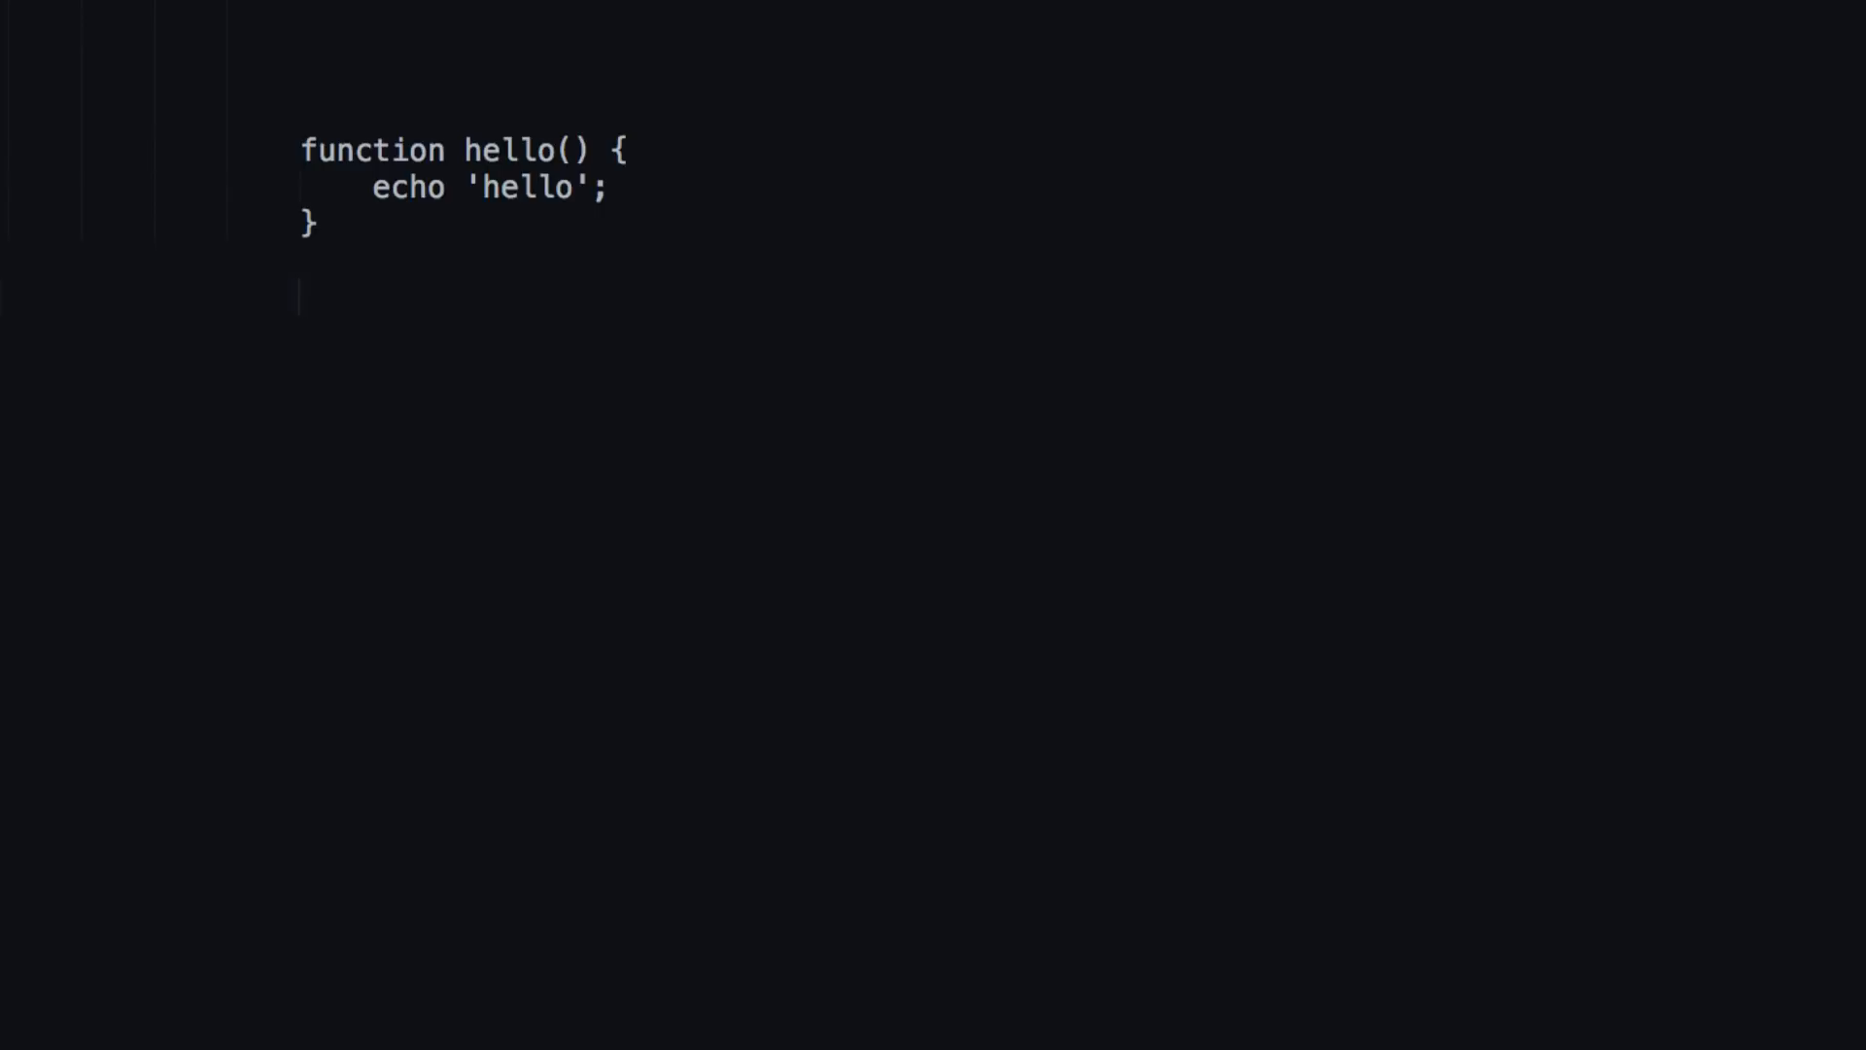
pyautogui.write('func')
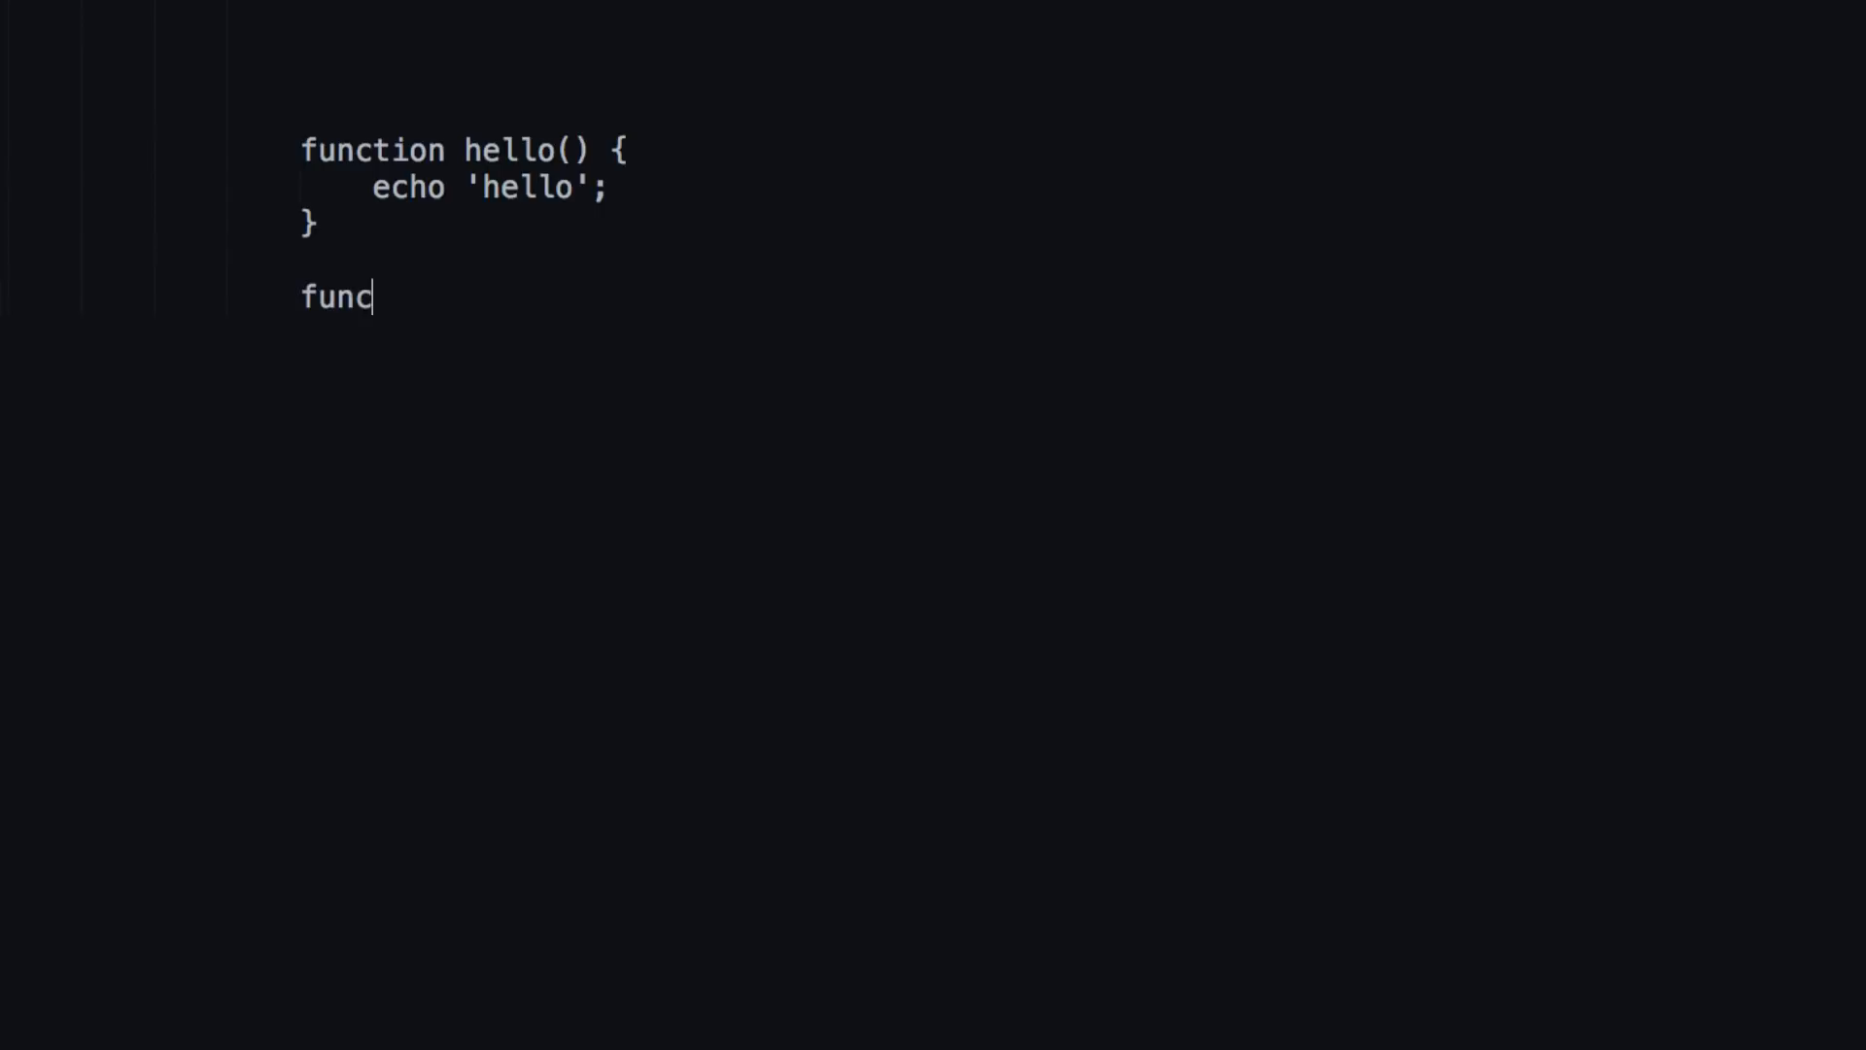
pyautogui.write('tion hello()')
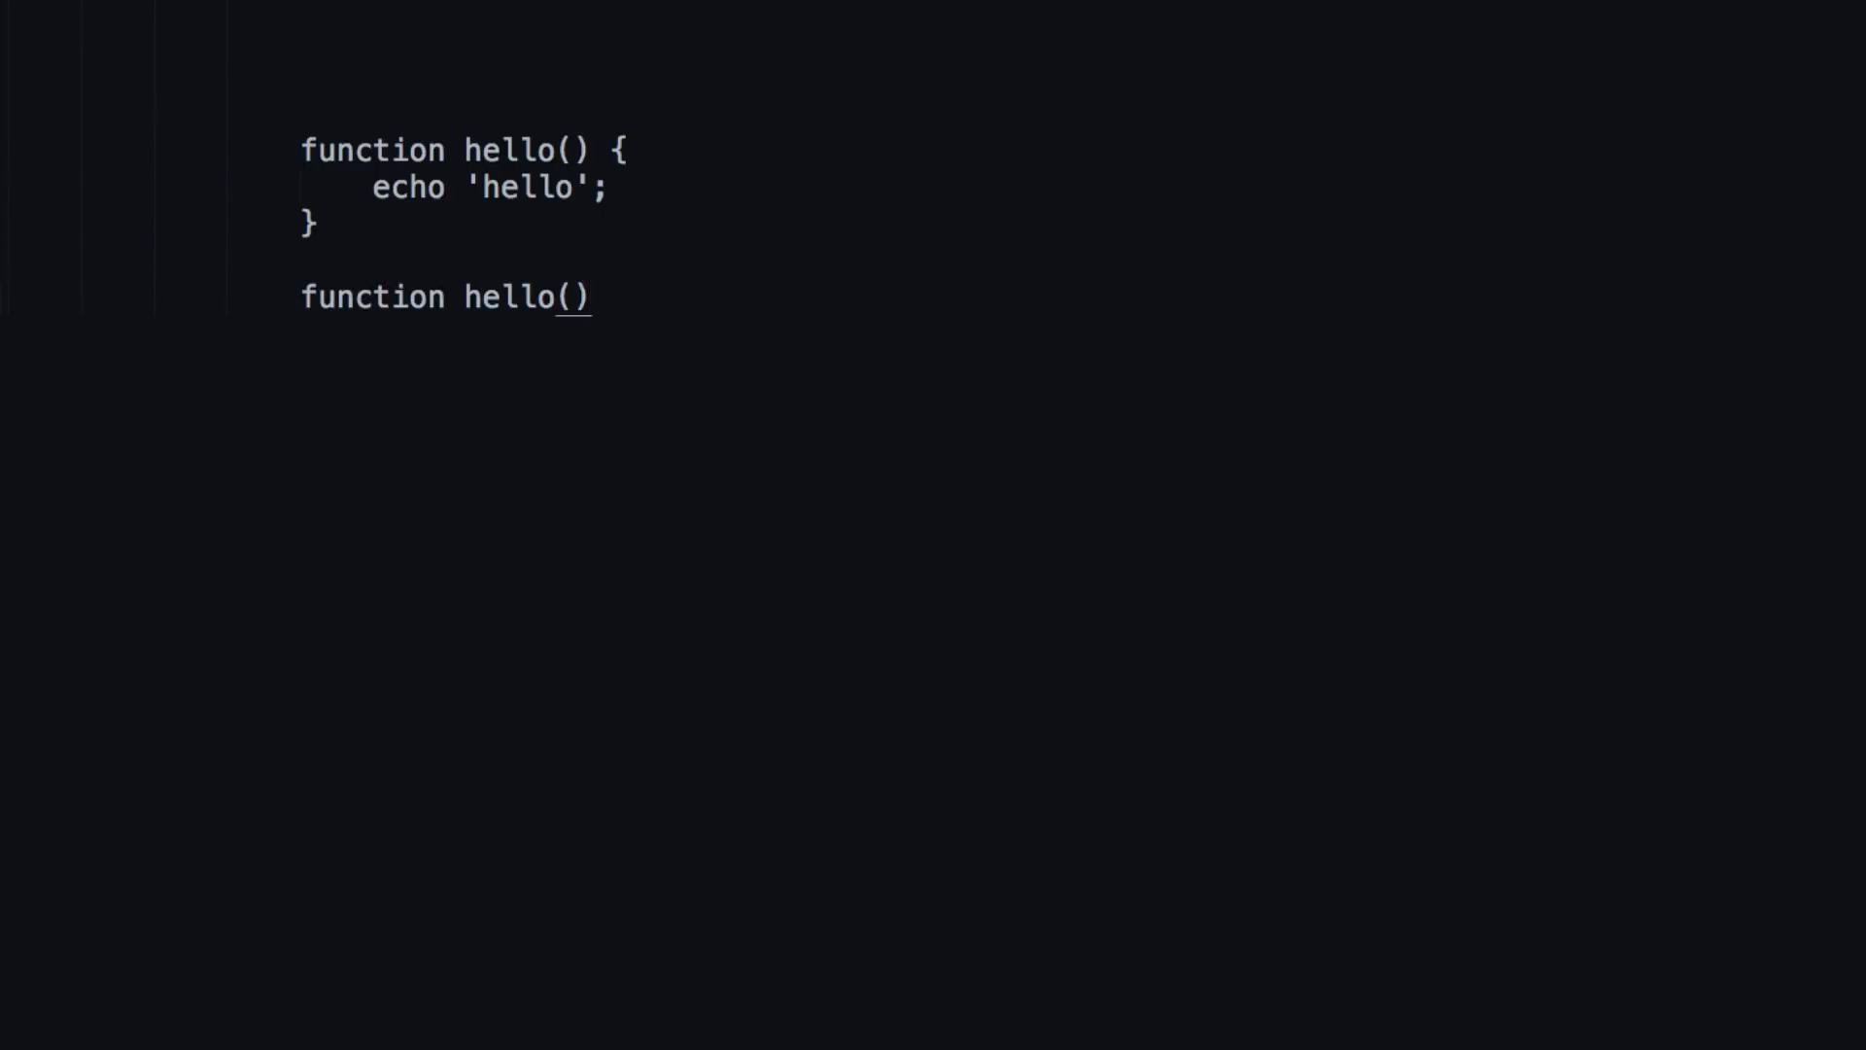
pyautogui.write('{')
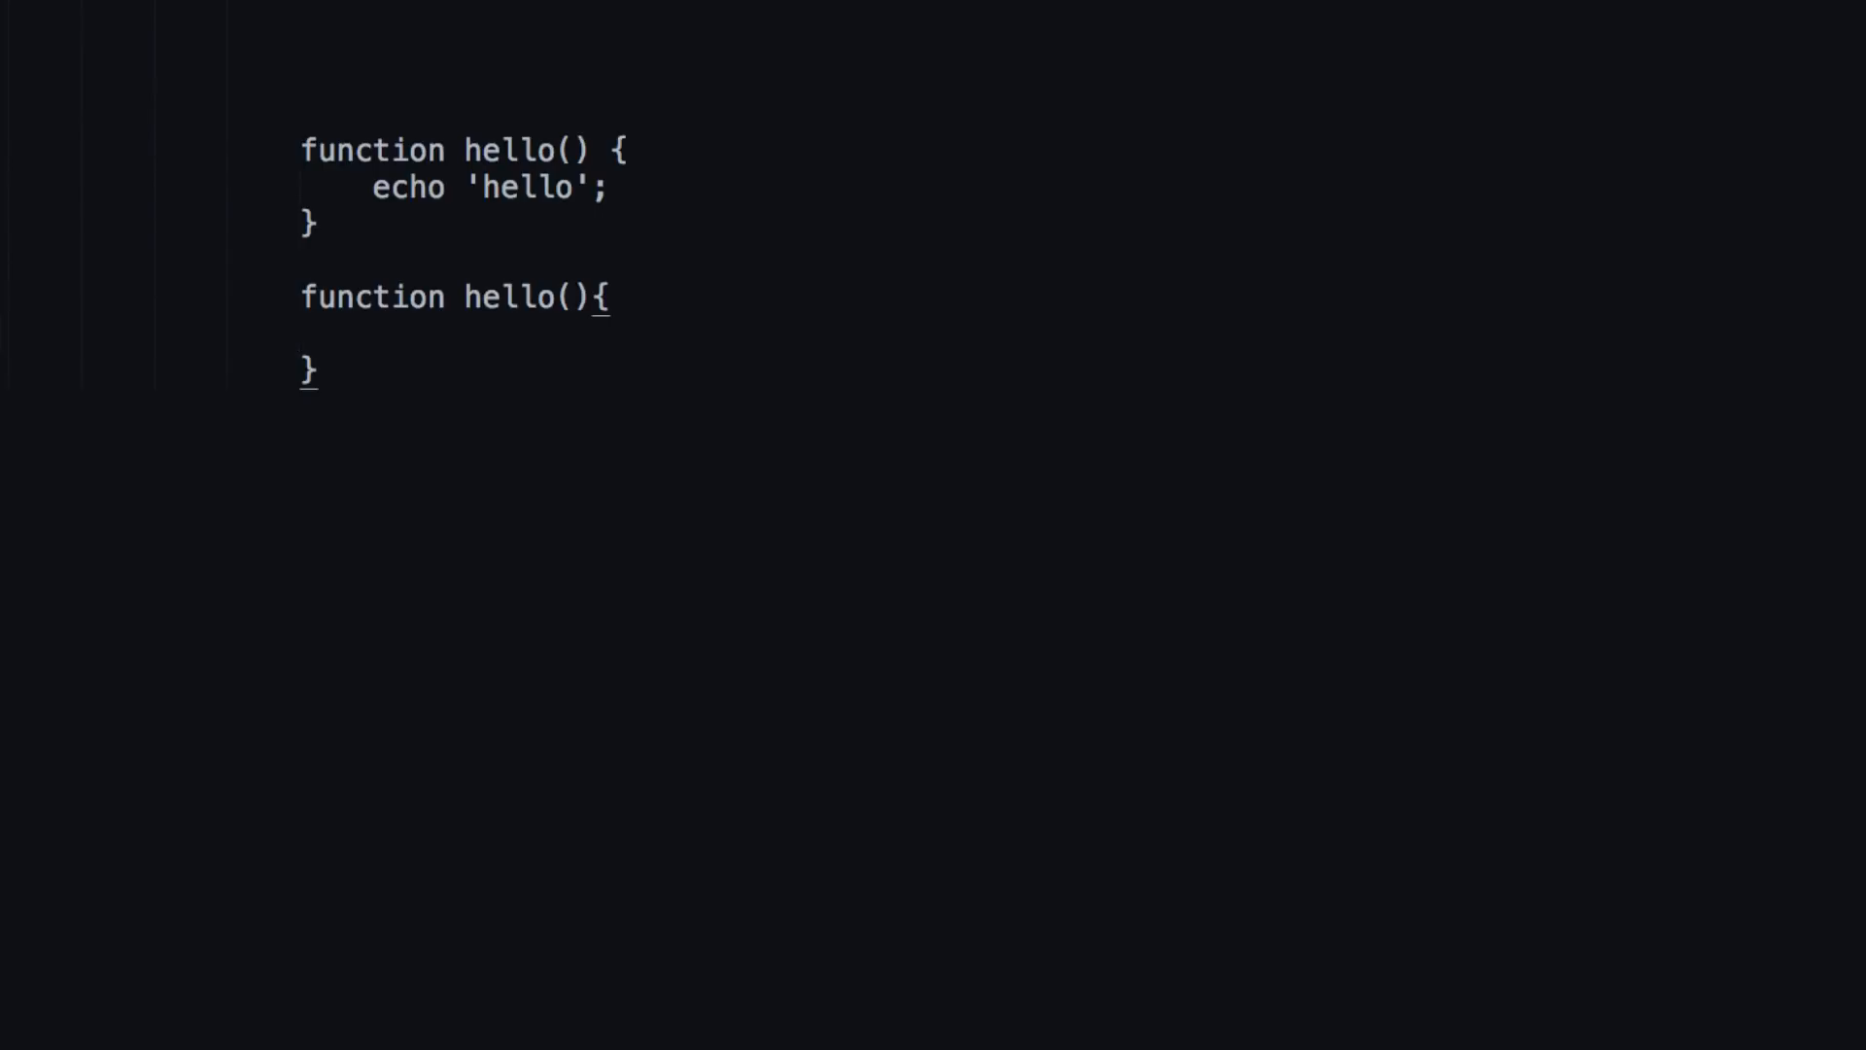
pyautogui.write('ec')
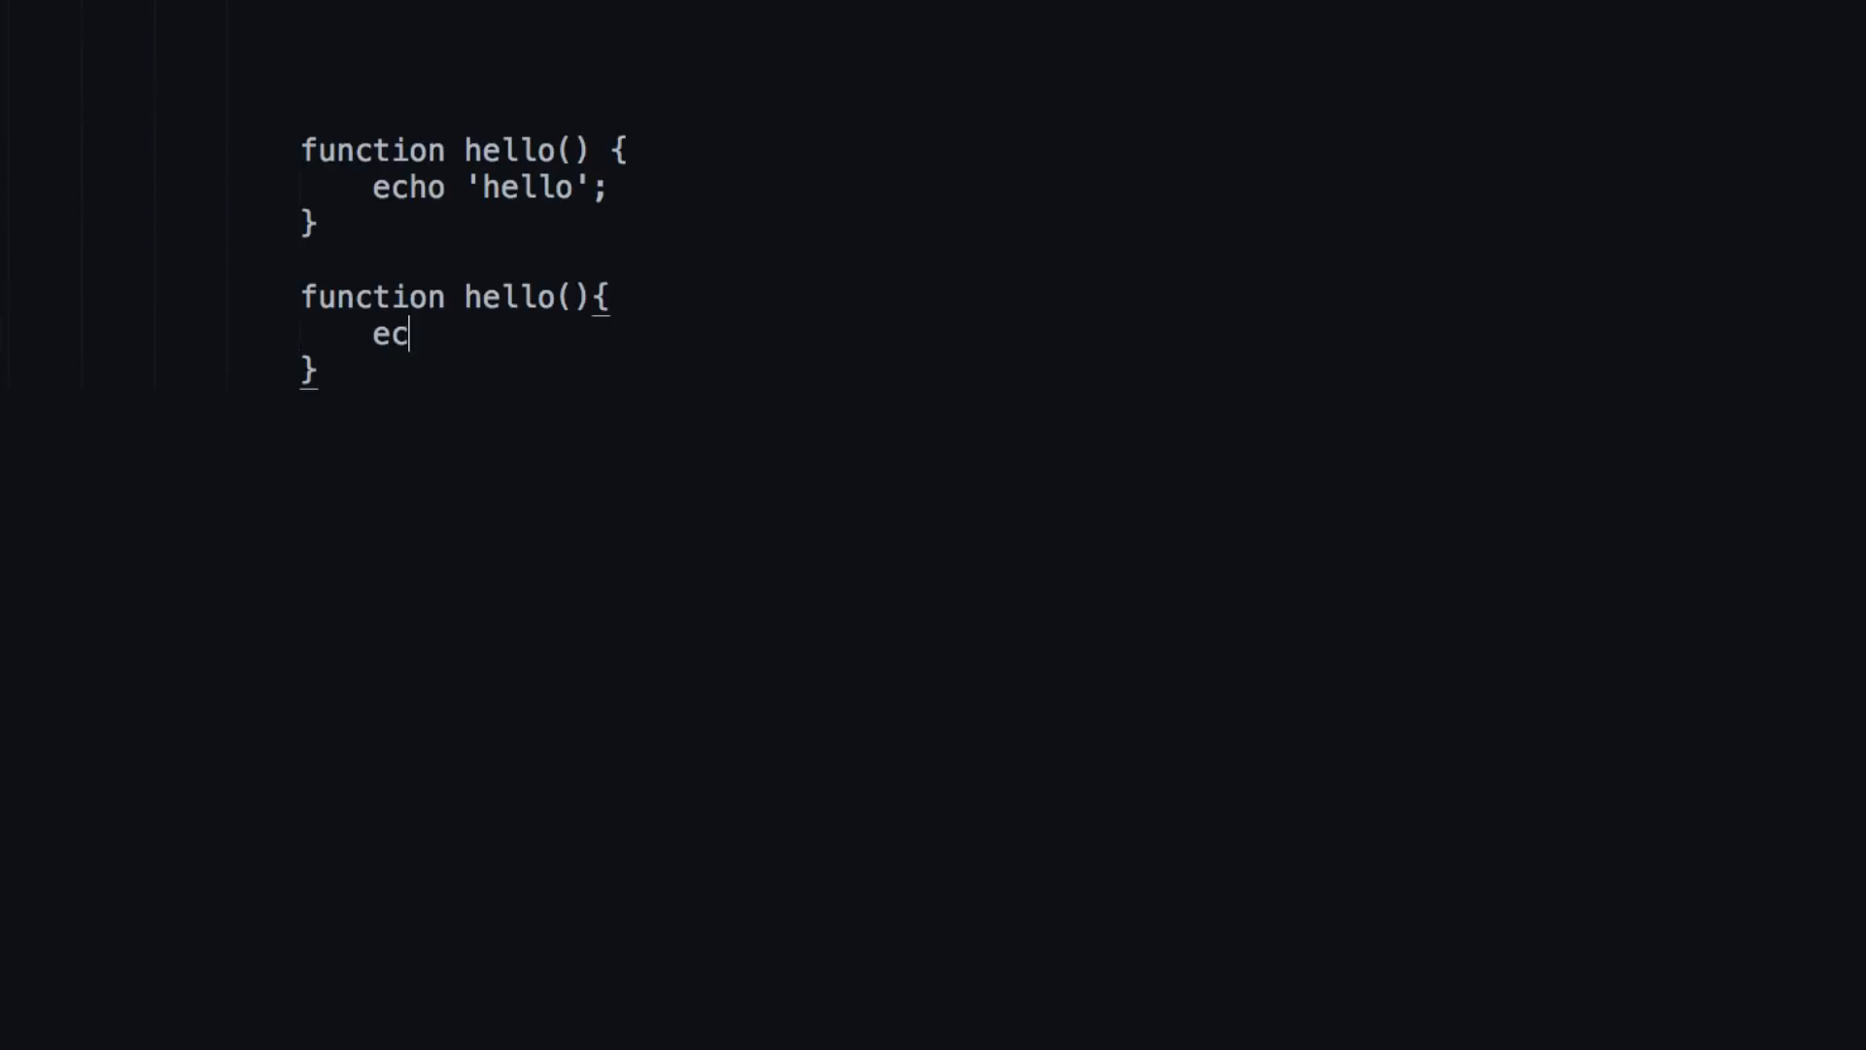
pyautogui.write("ho 'hello';")
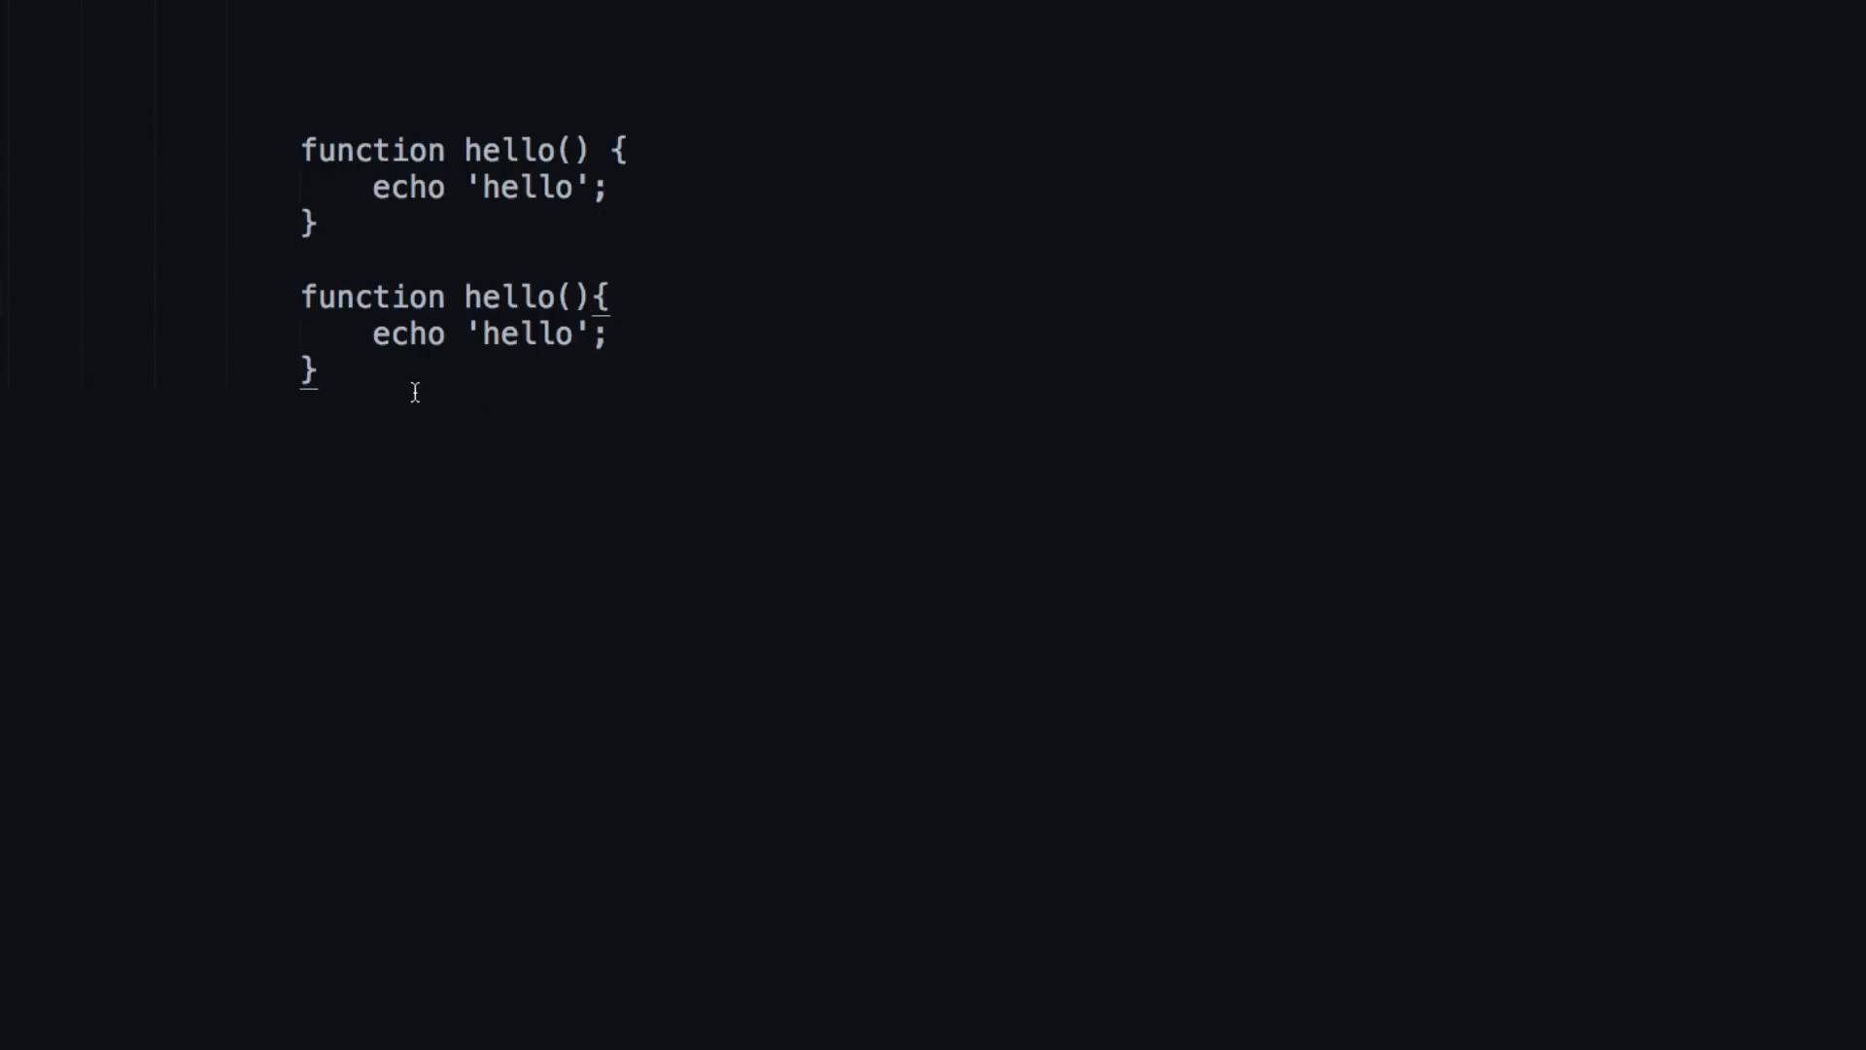
pyautogui.moveTo(407, 370)
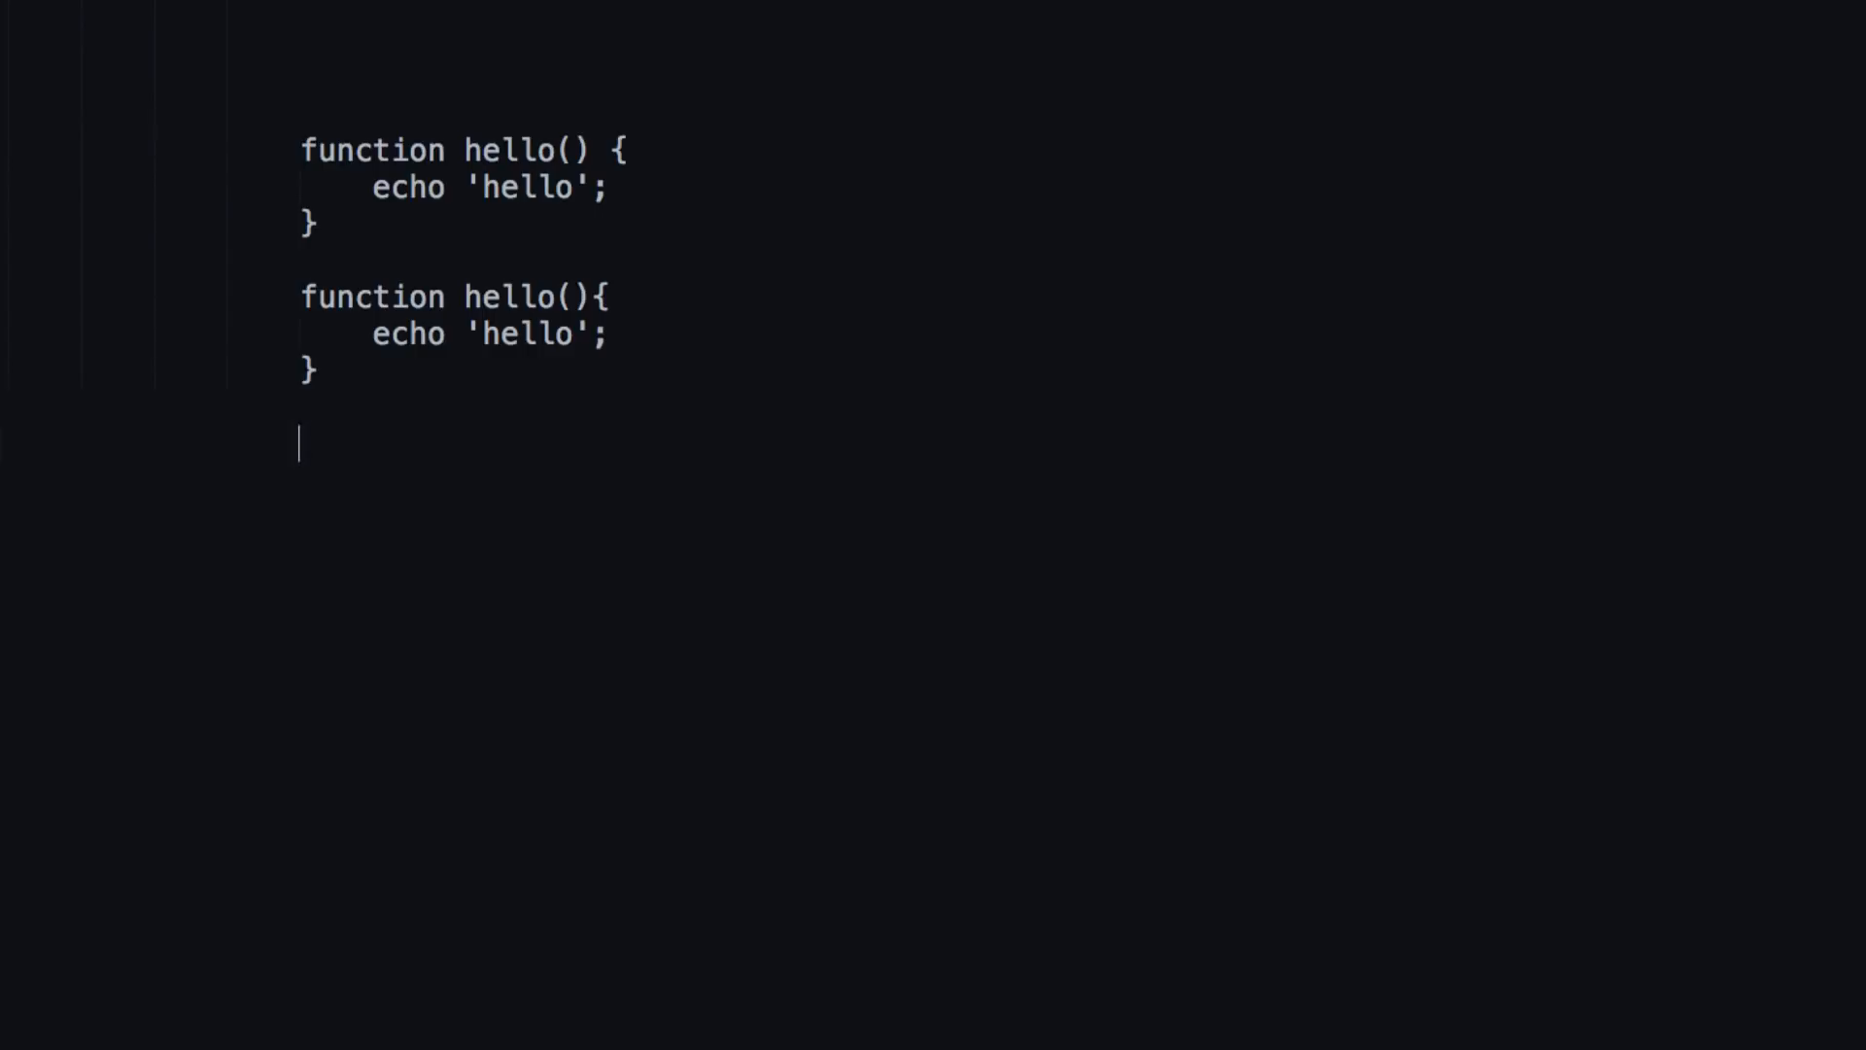
# Type `function hello()` with `{` on the next line, then indented `echo 'hello';`.
pyautogui.write('function')
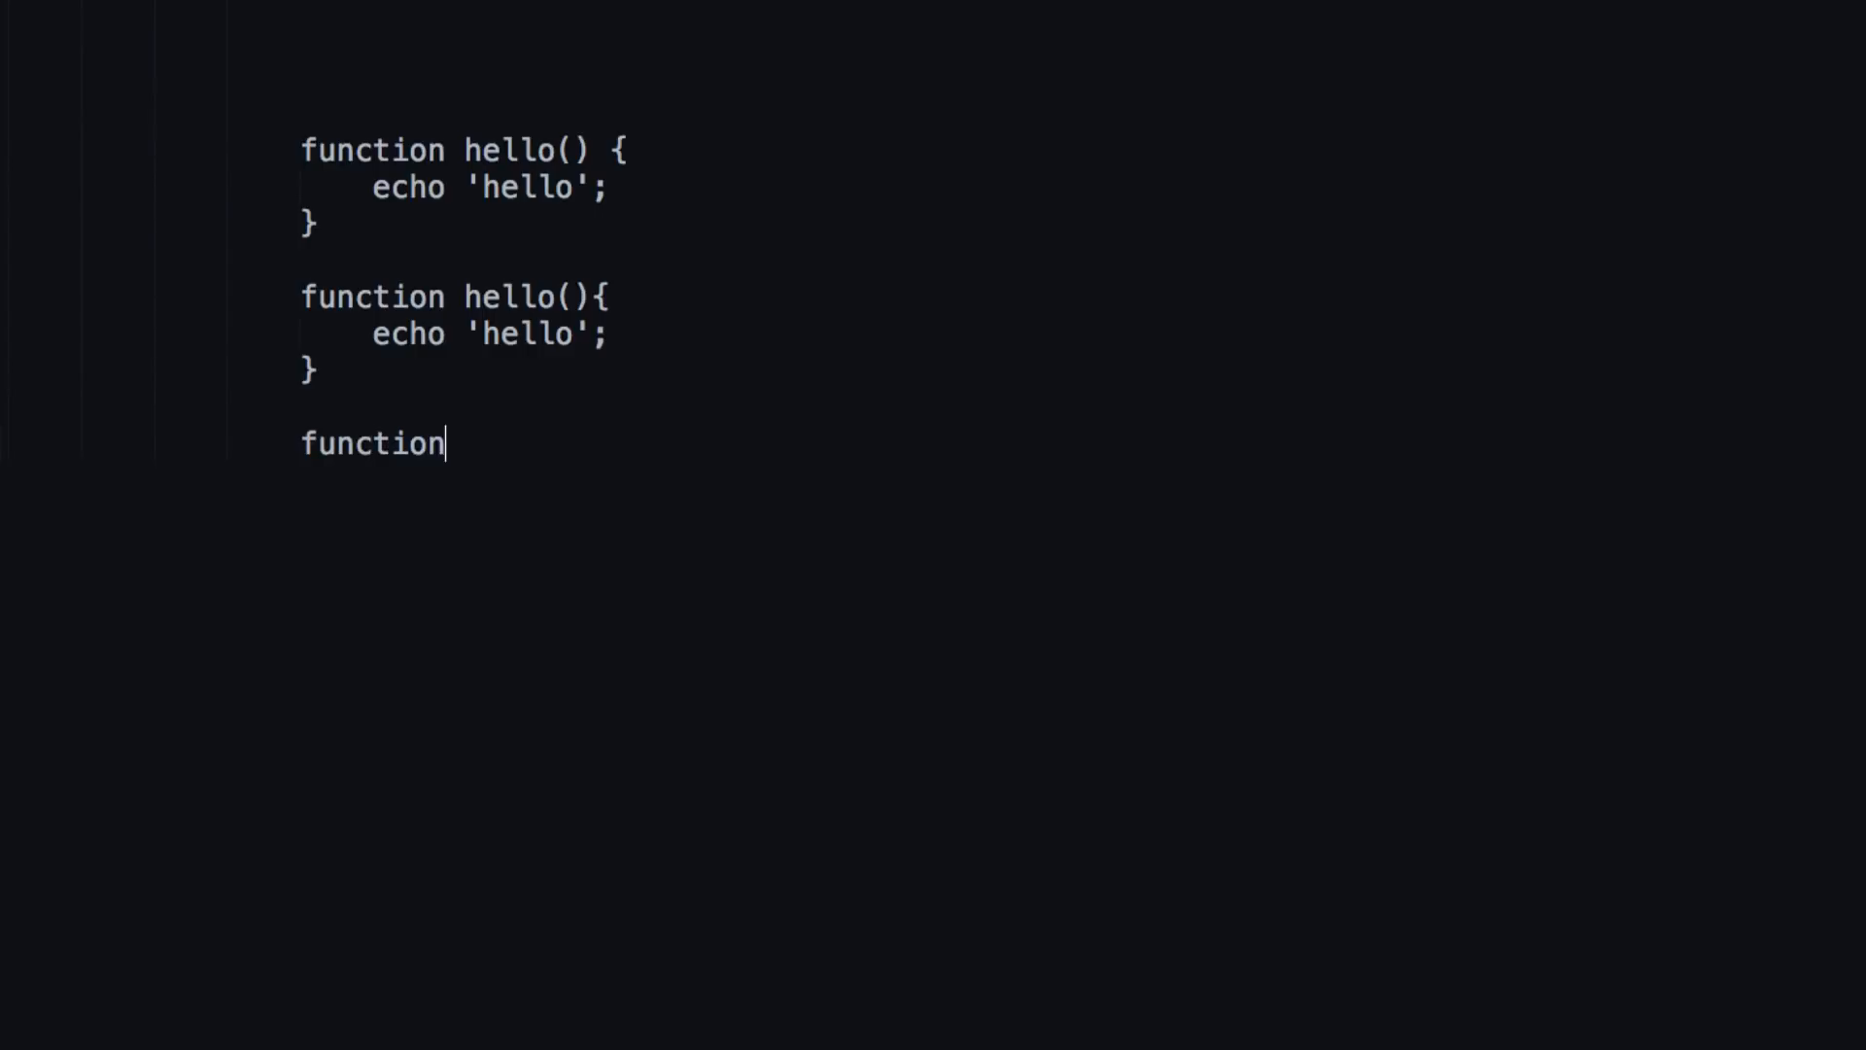
pyautogui.write('hello()')
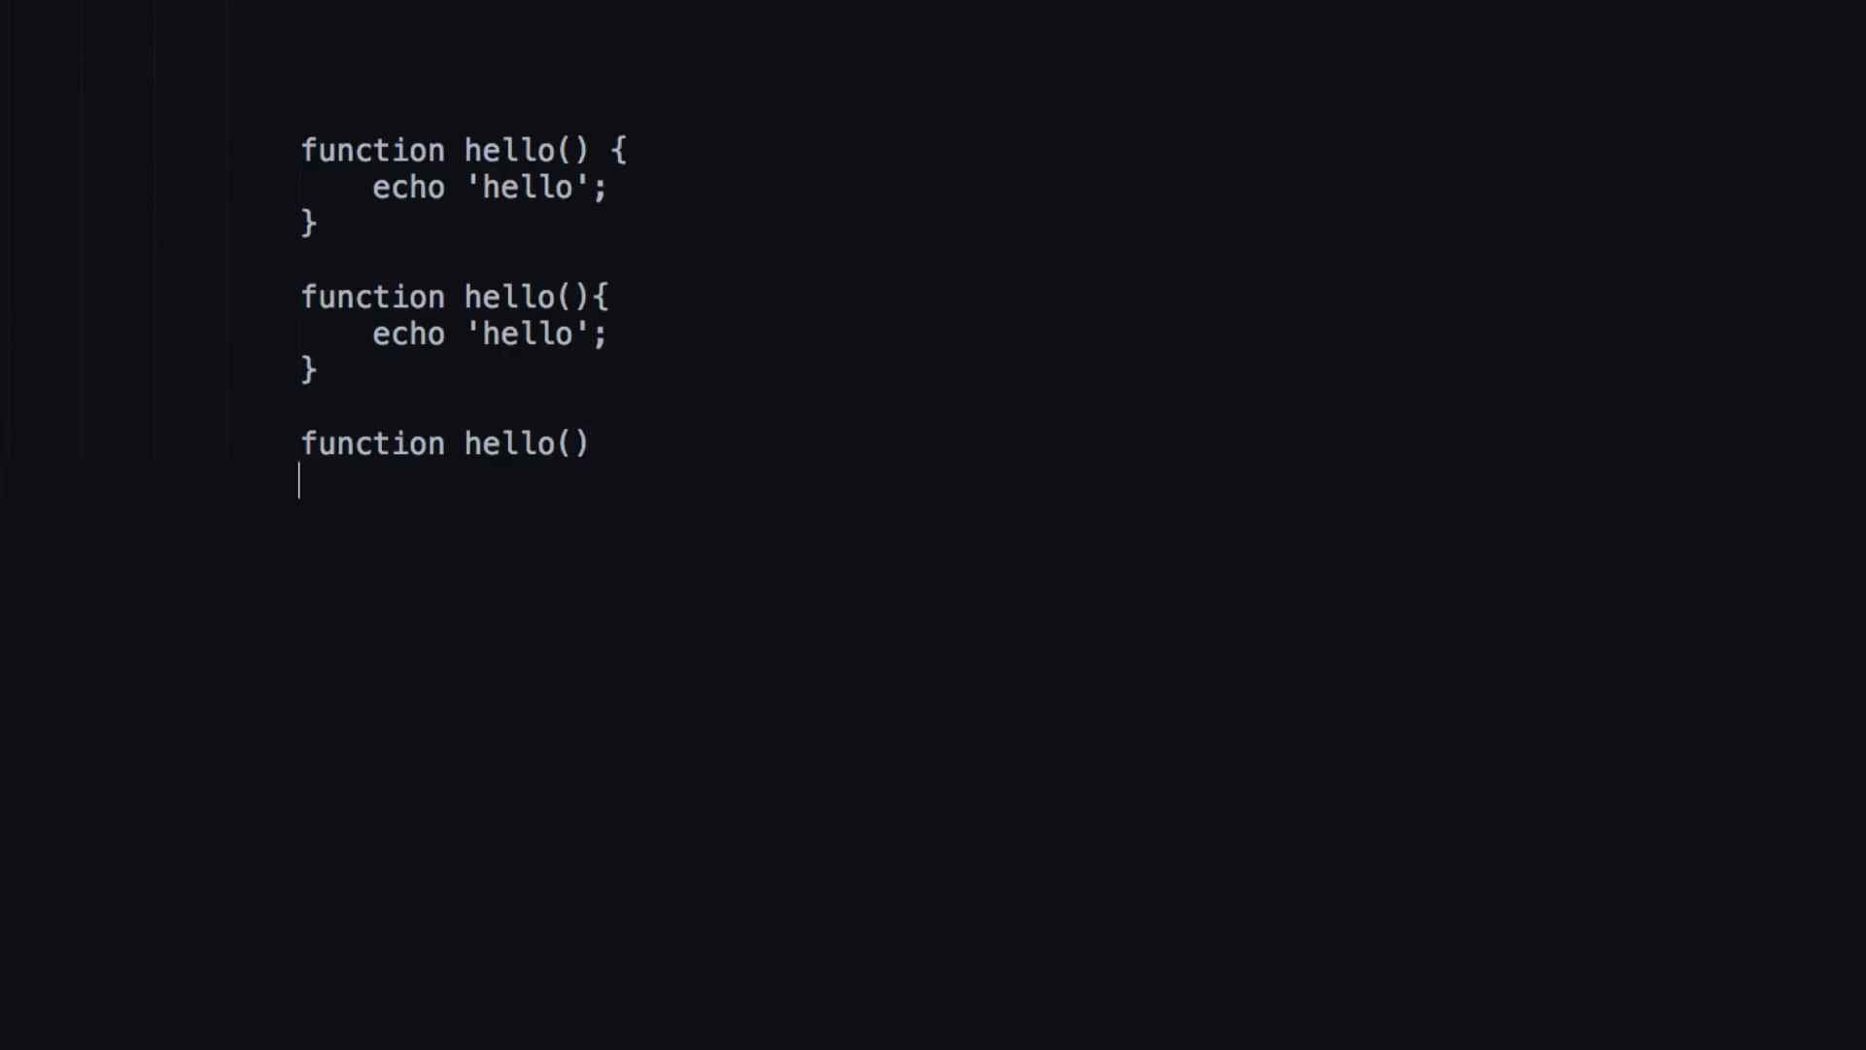
pyautogui.write('{')
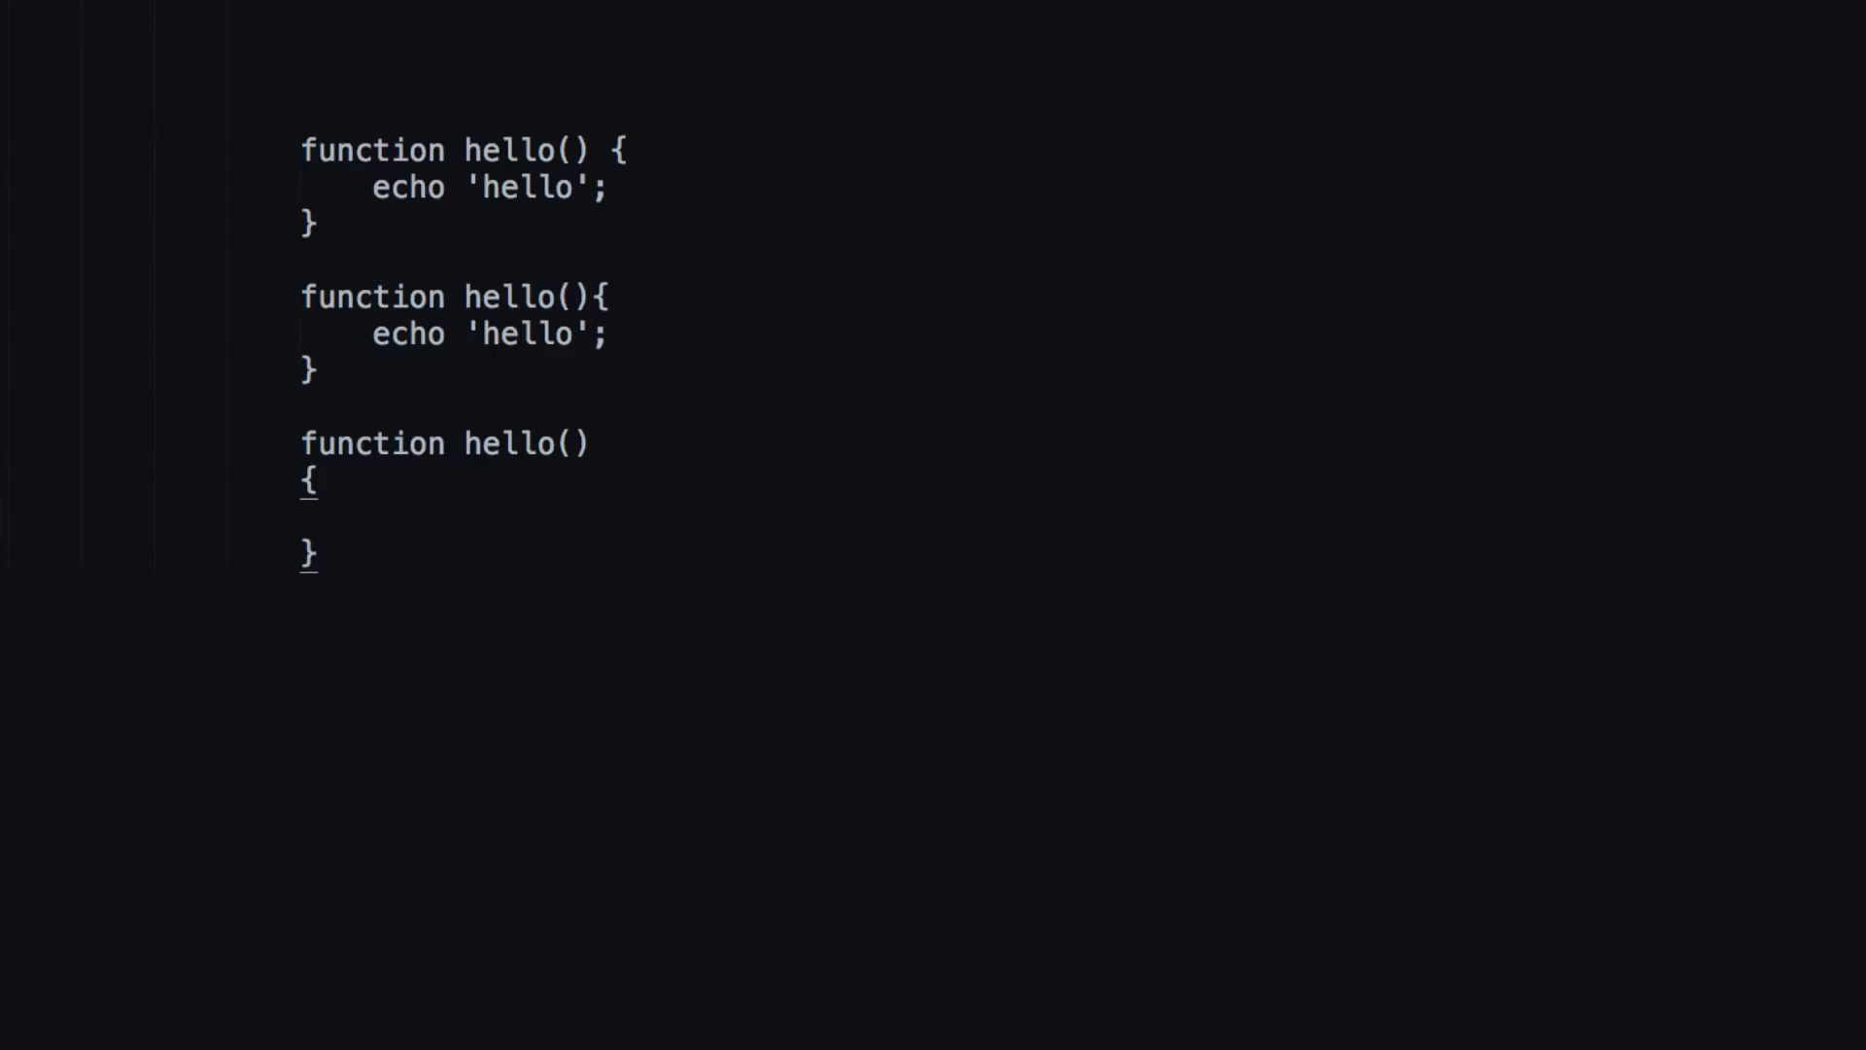
pyautogui.write("echo 'hell'")
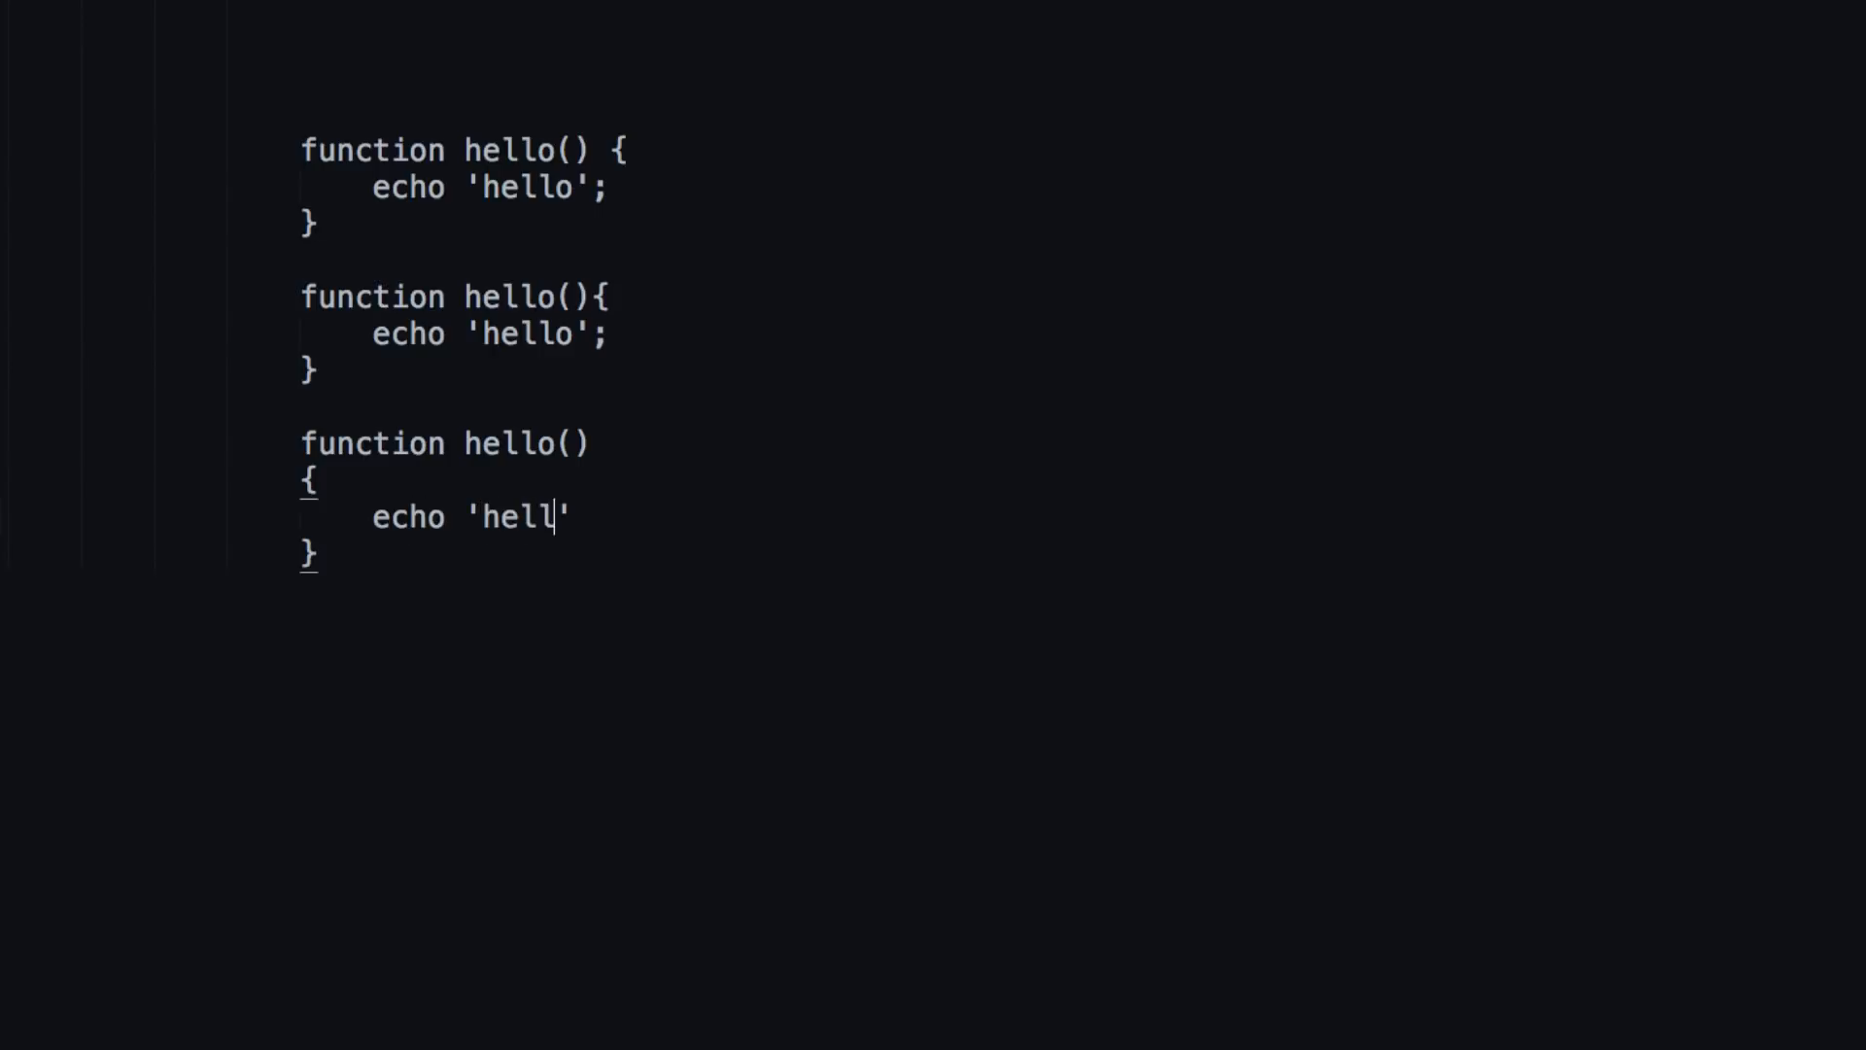
pyautogui.write("o';")
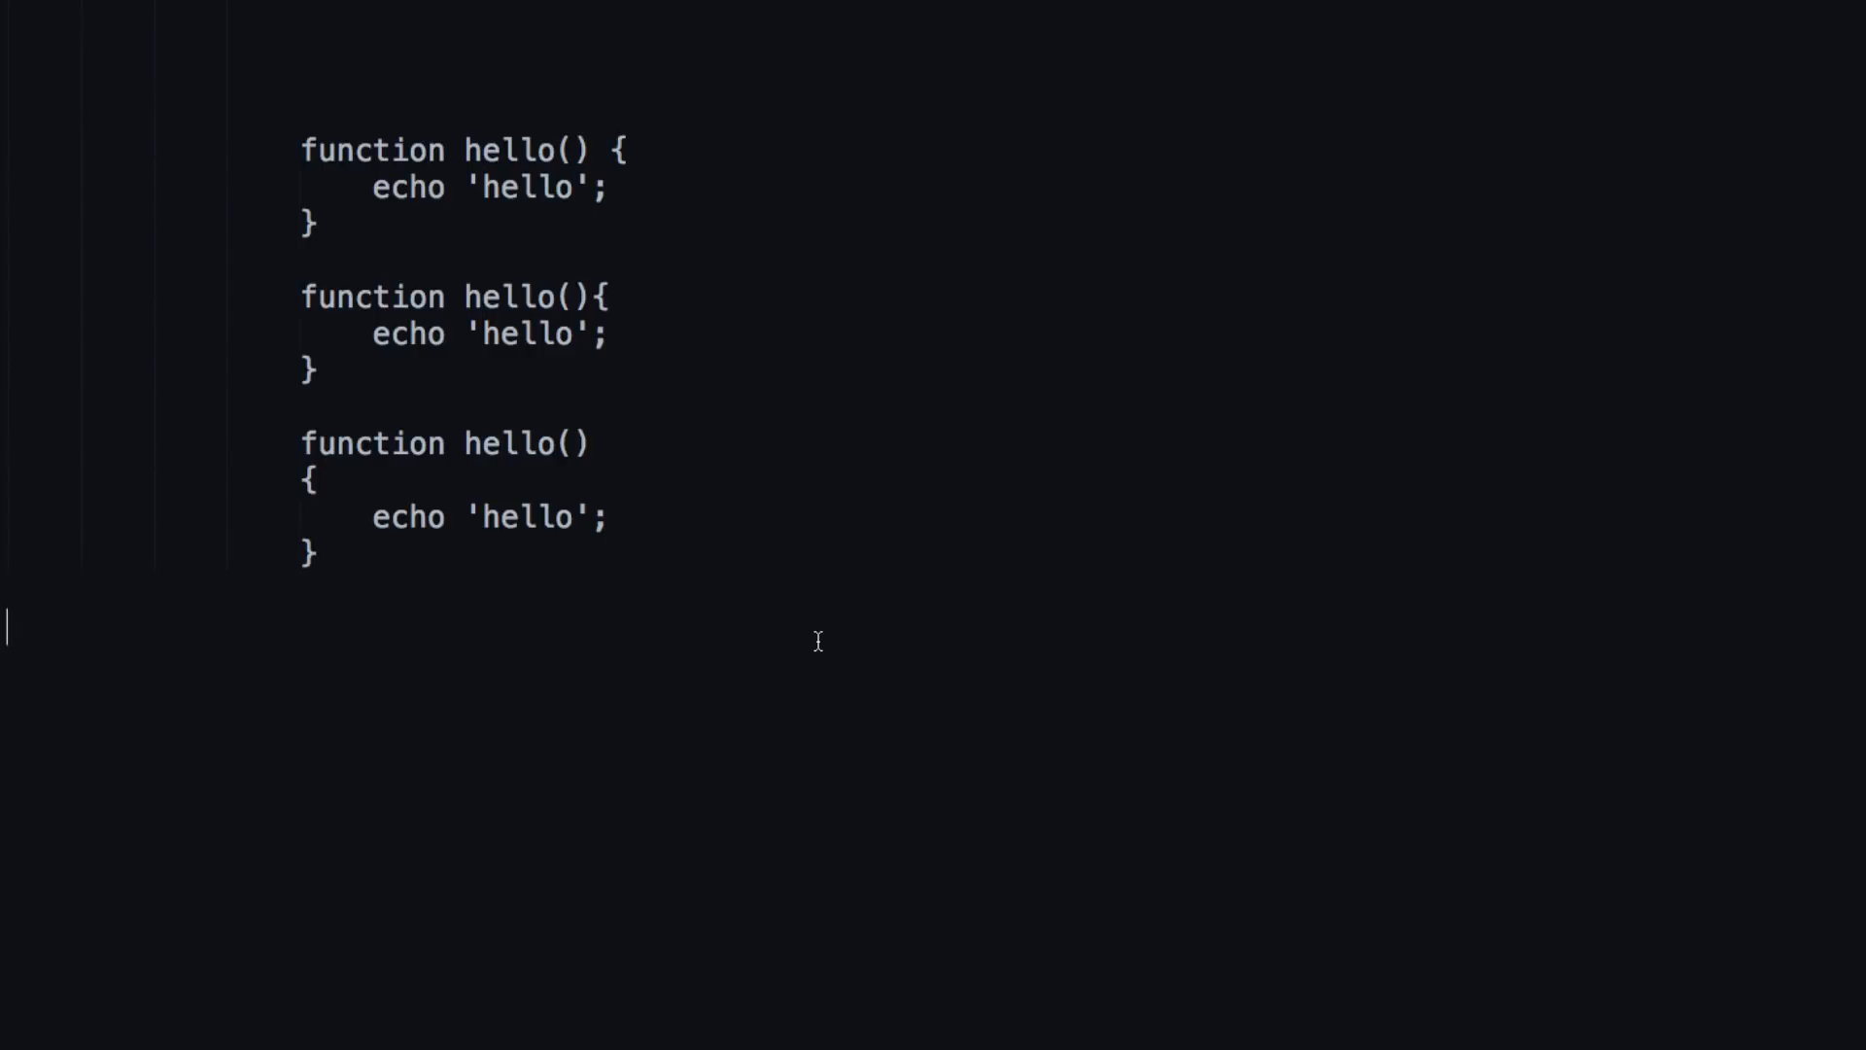
pyautogui.moveTo(821, 645)
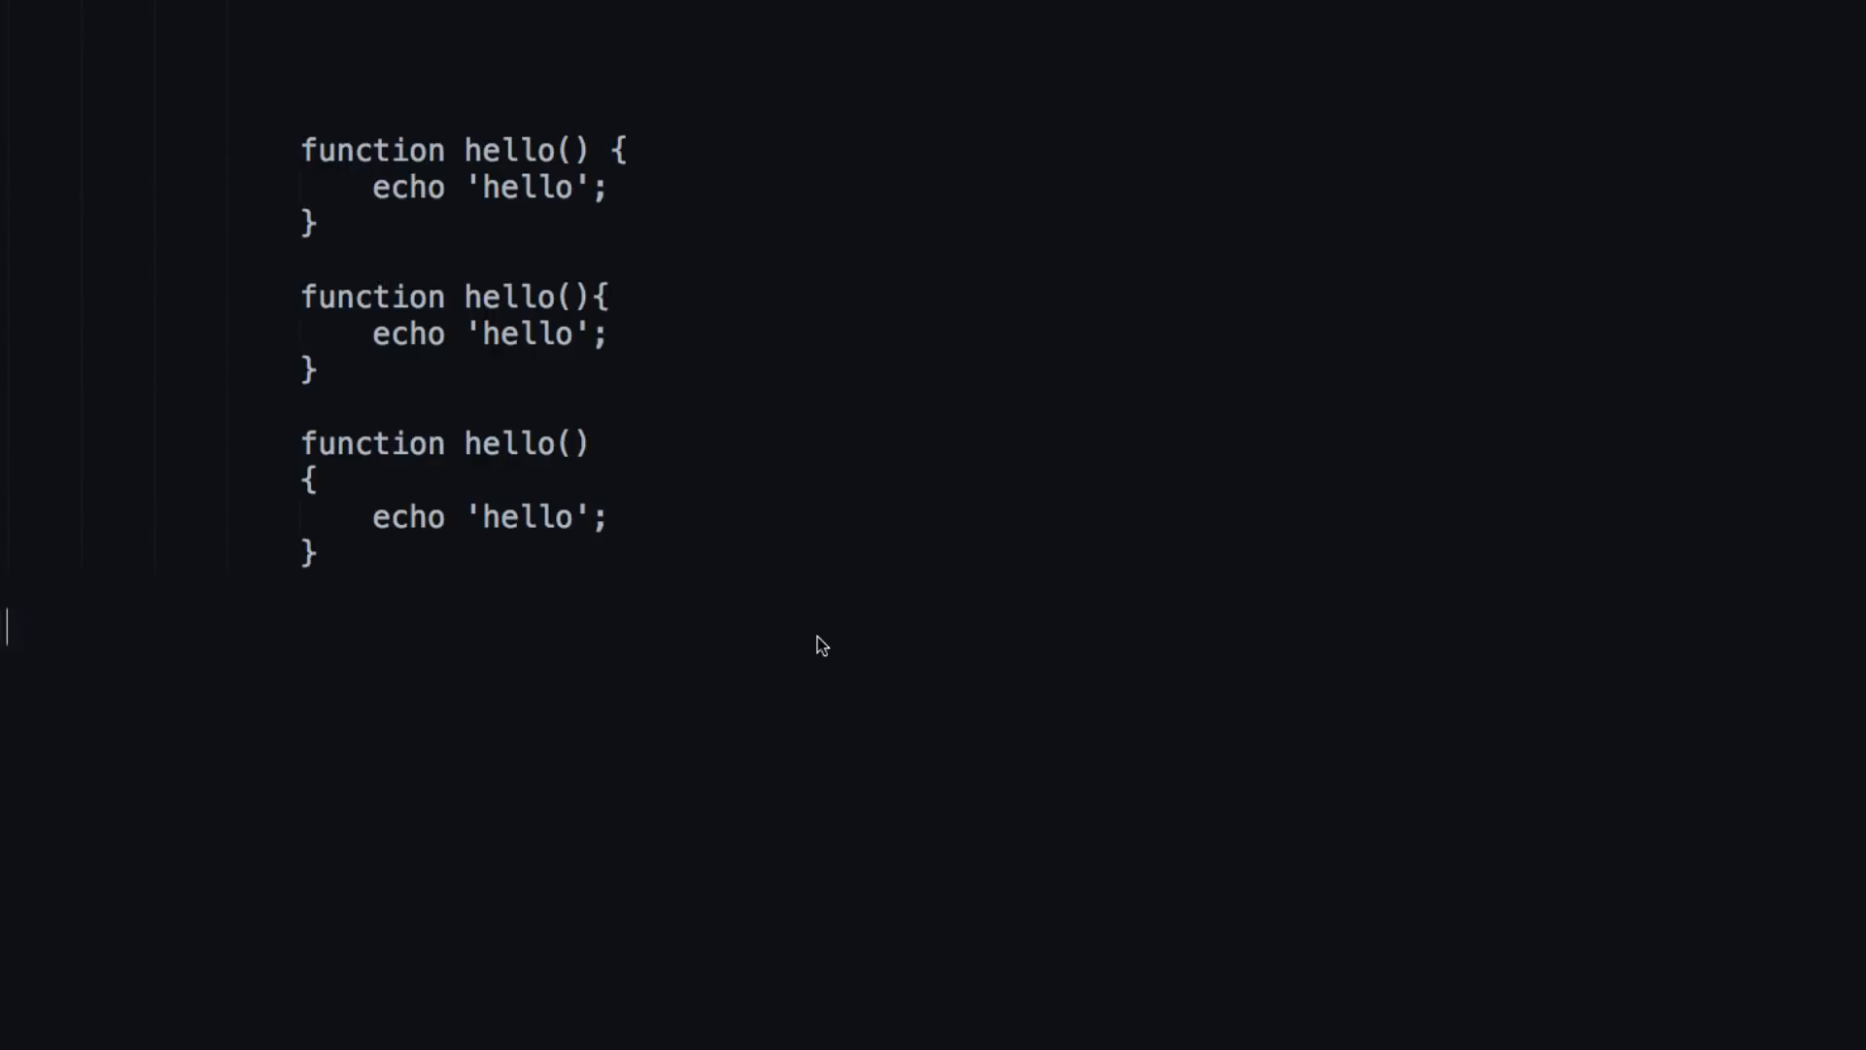